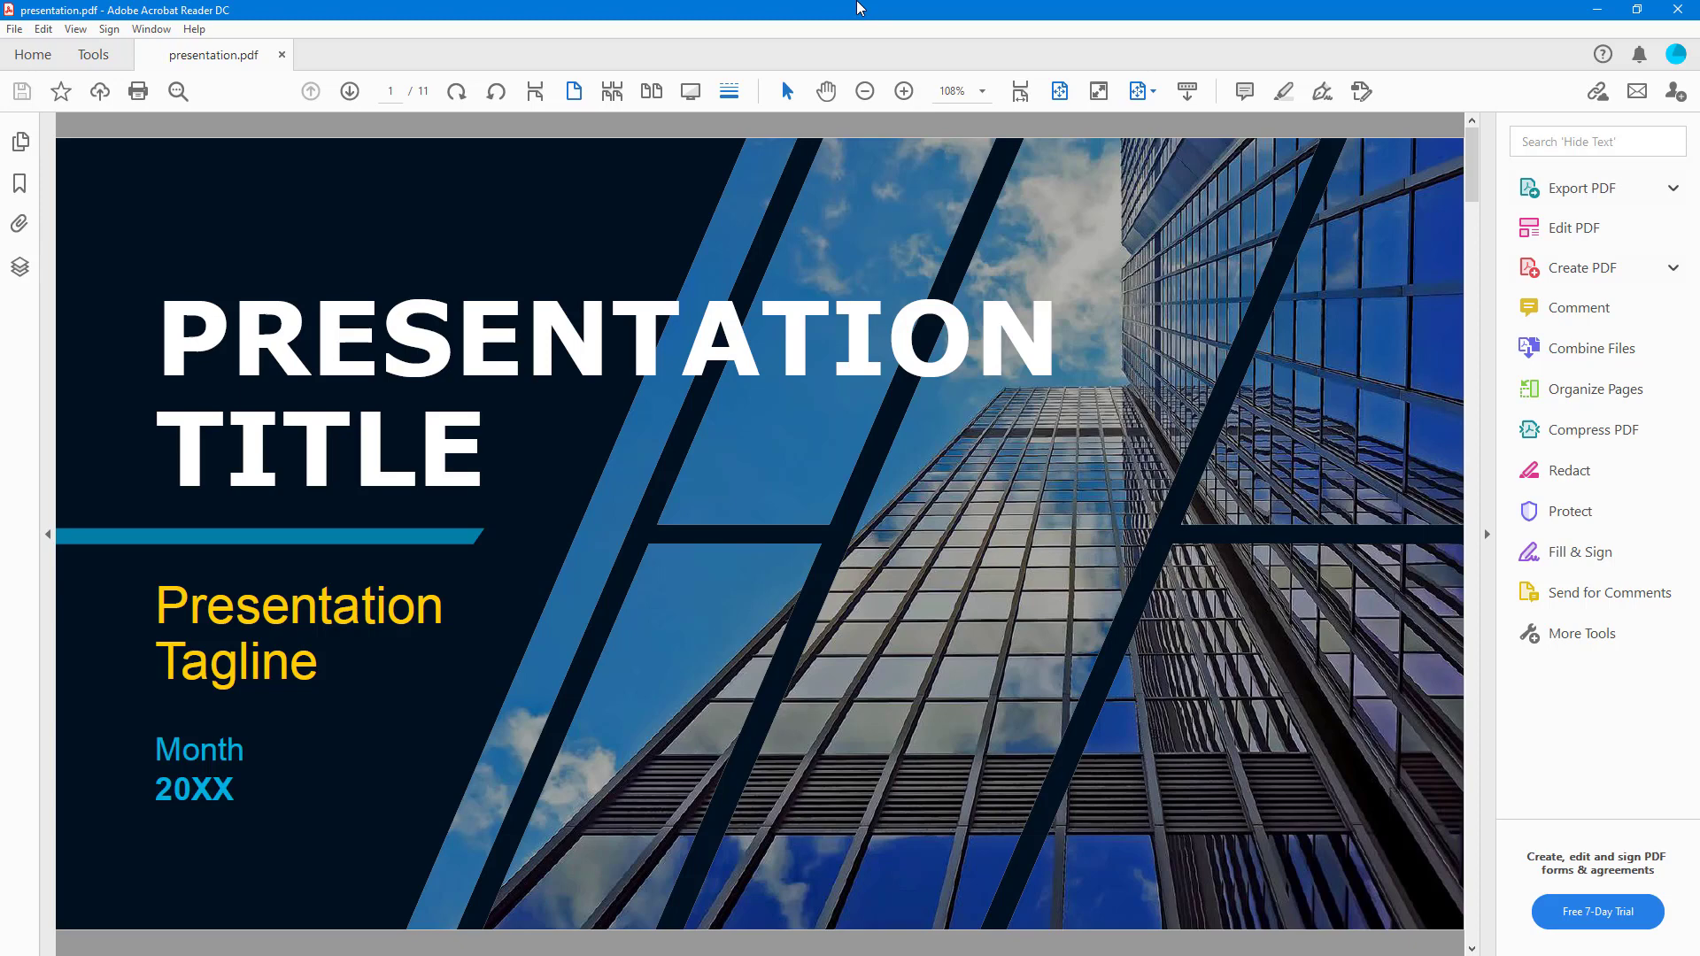
pyautogui.moveTo(74, 29)
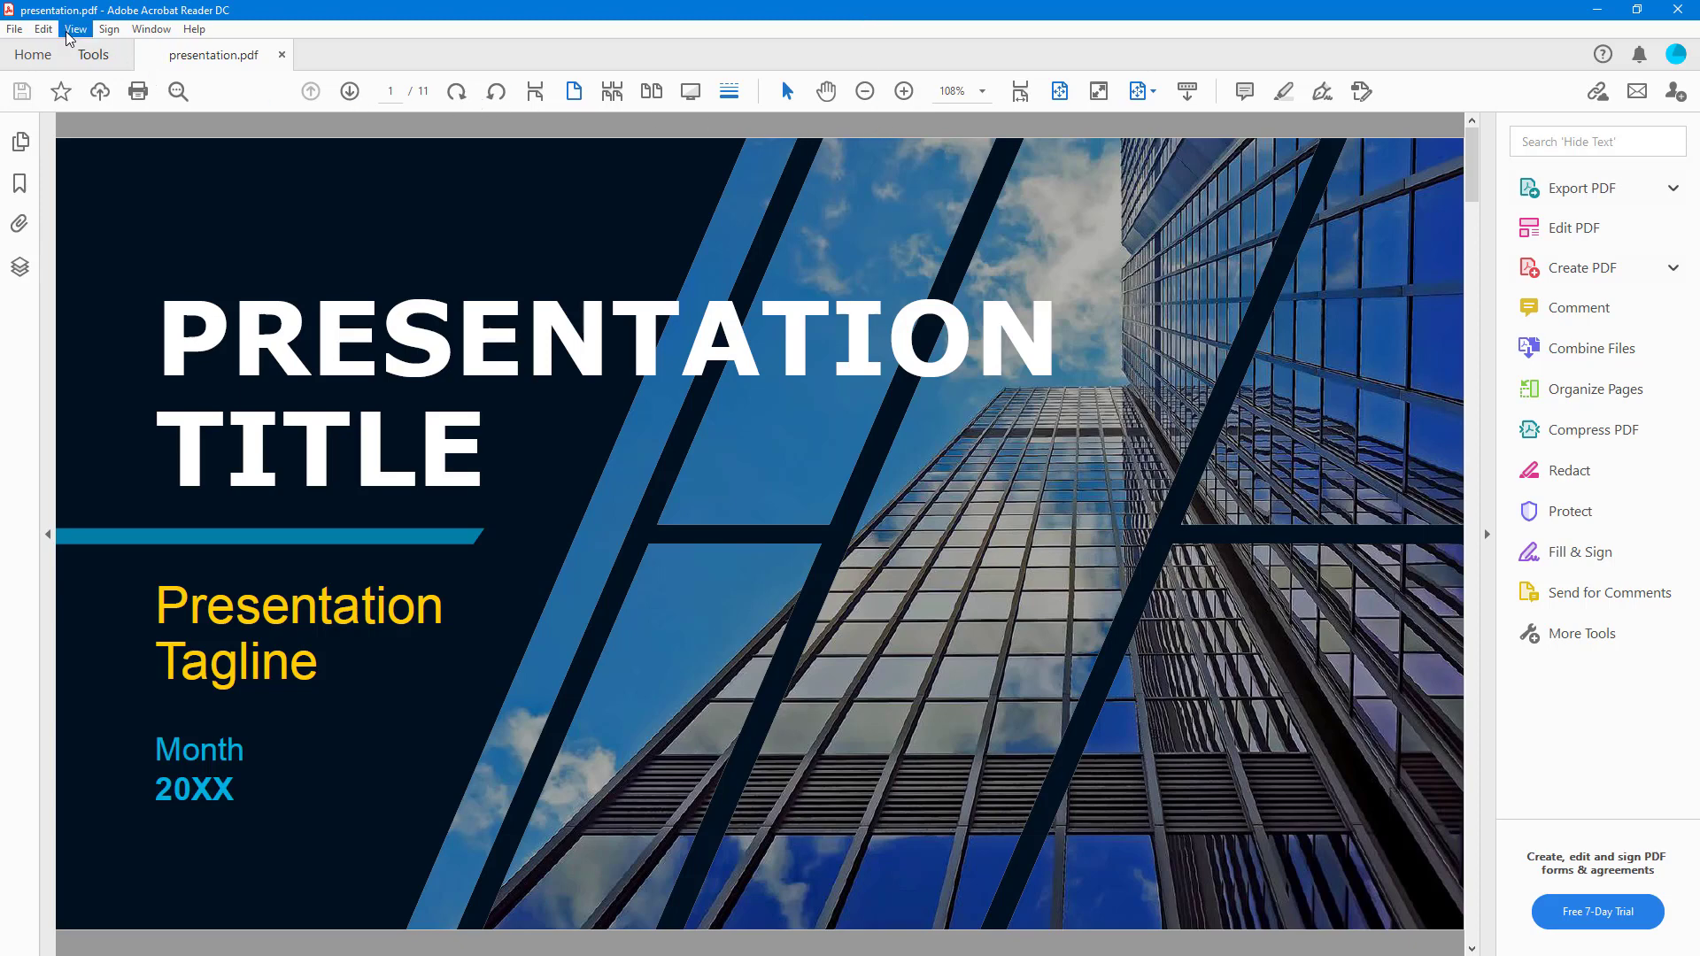
# Bring up the View menu to reach the Read Out Loud options
pyautogui.click(74, 29)
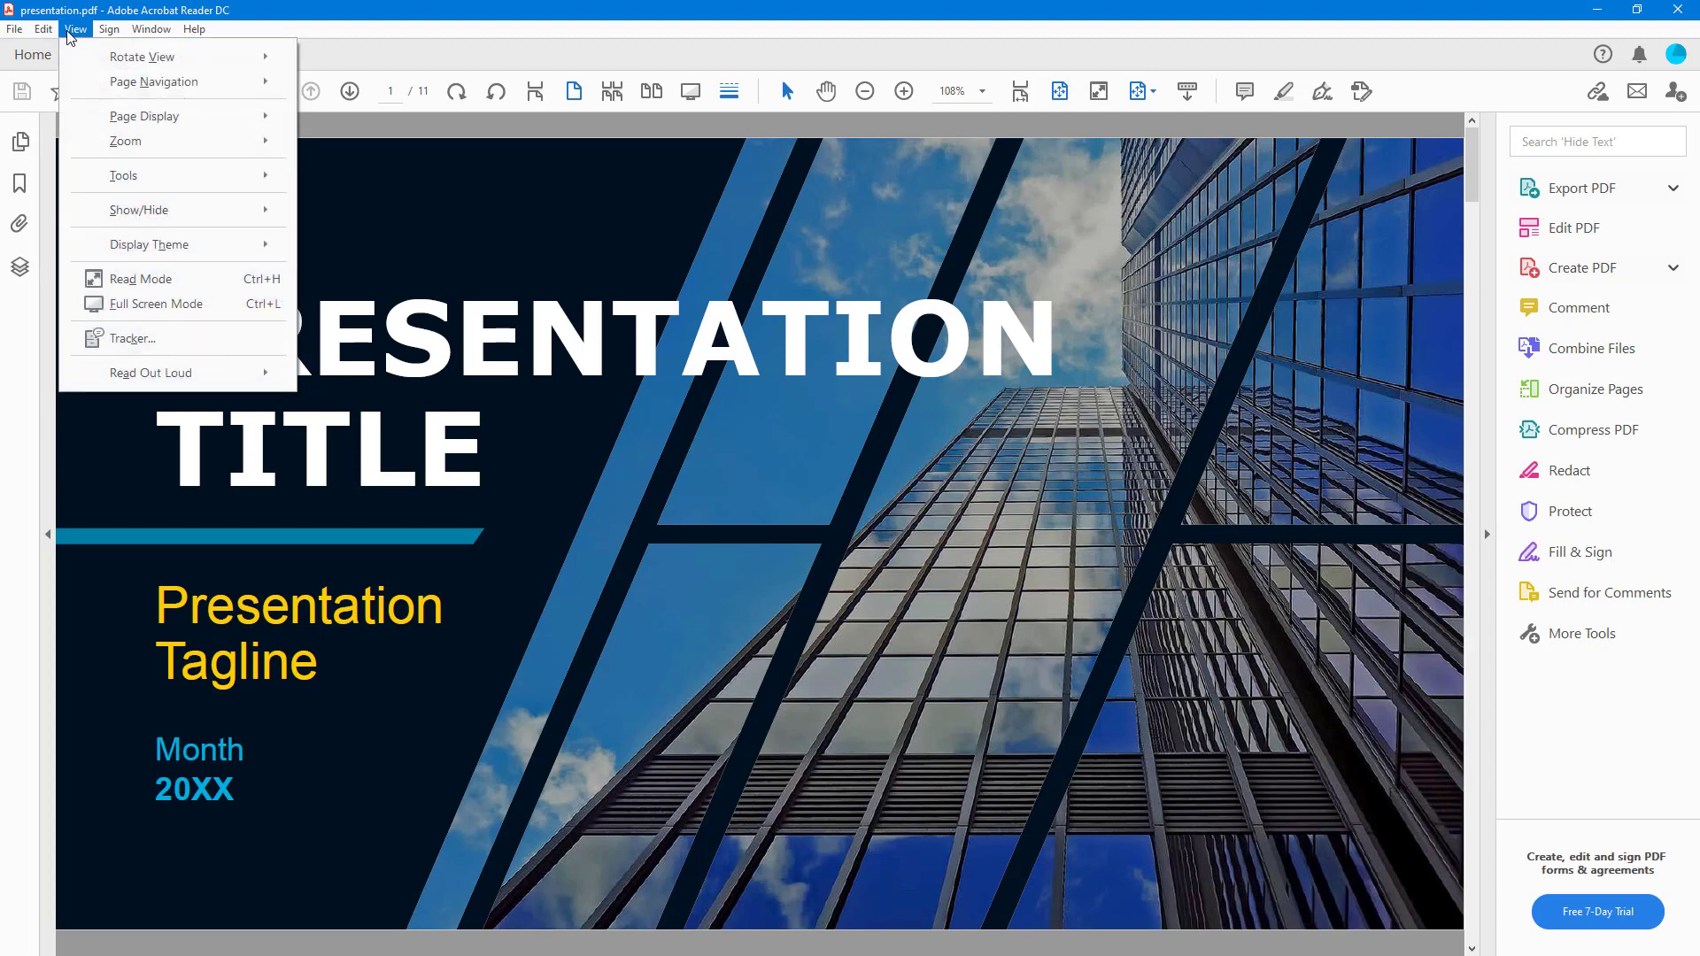
pyautogui.moveTo(149, 373)
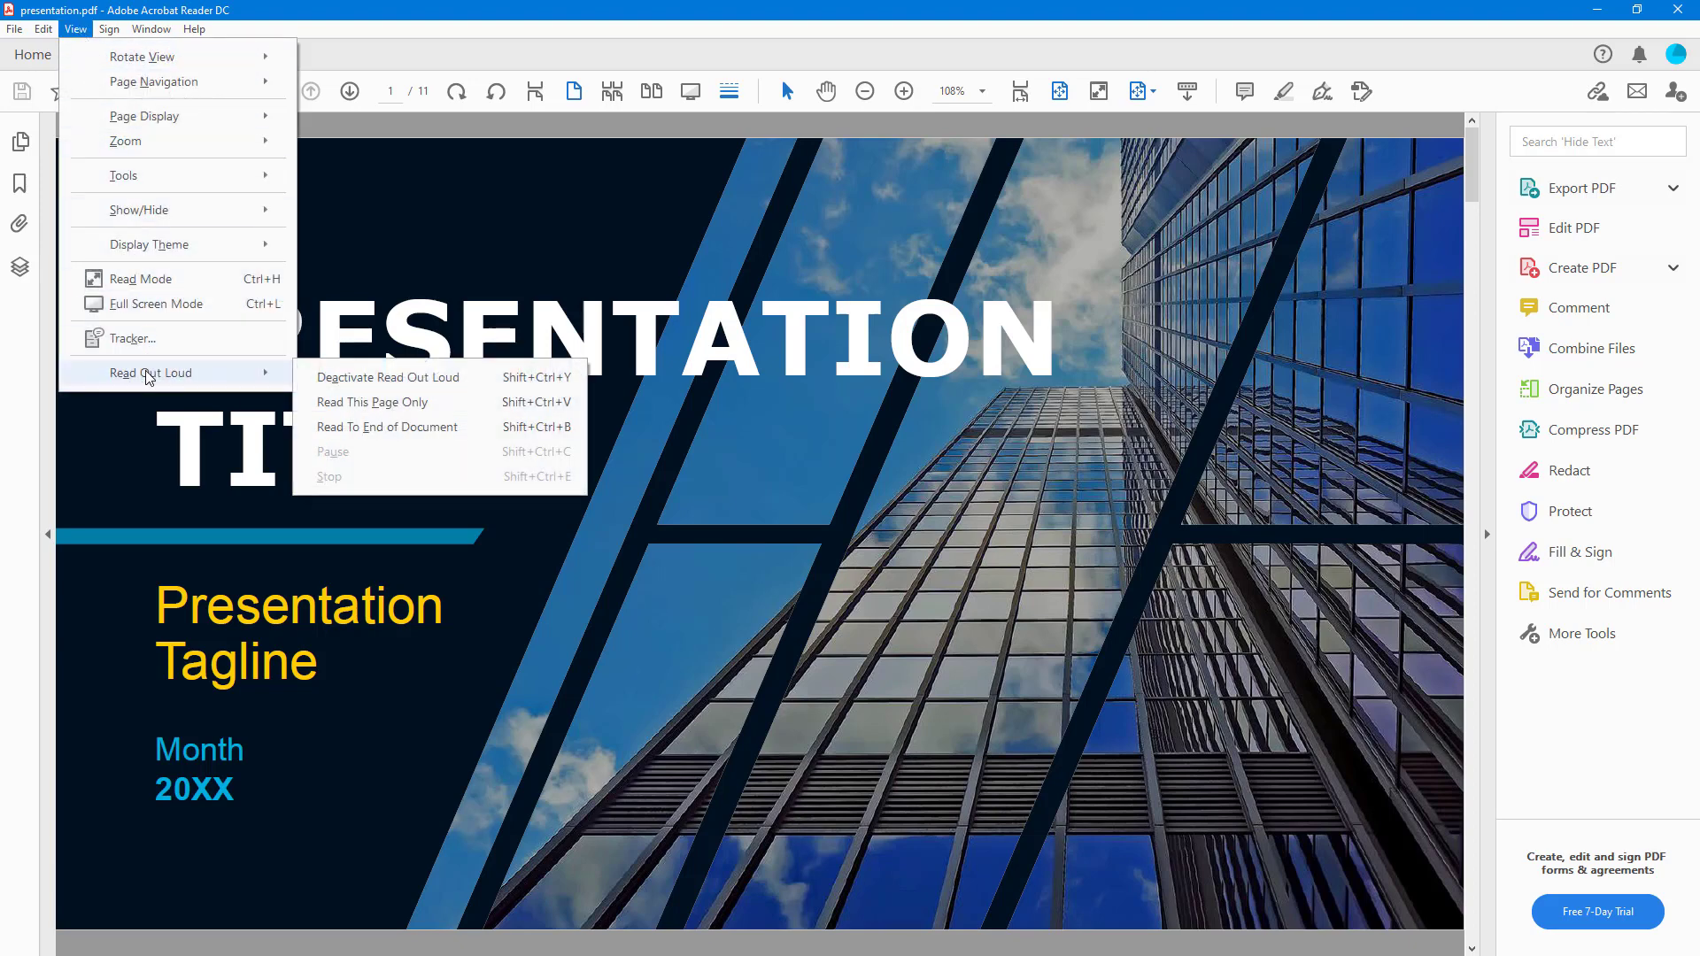
pyautogui.moveTo(387, 376)
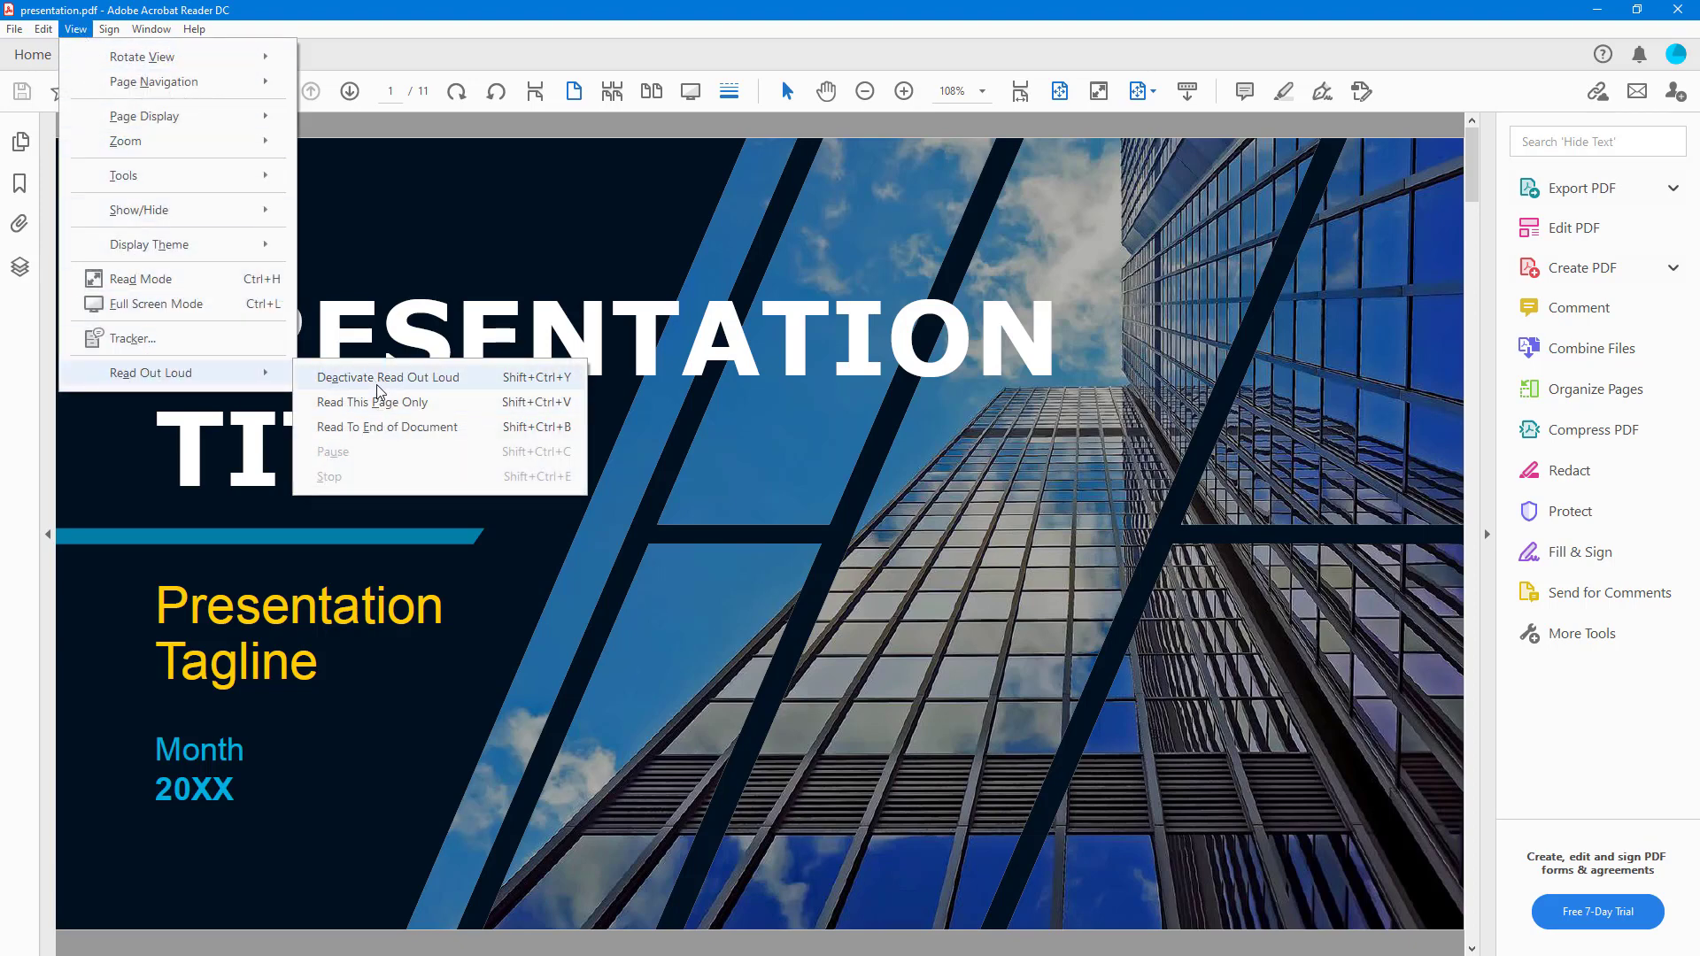
pyautogui.moveTo(372, 402)
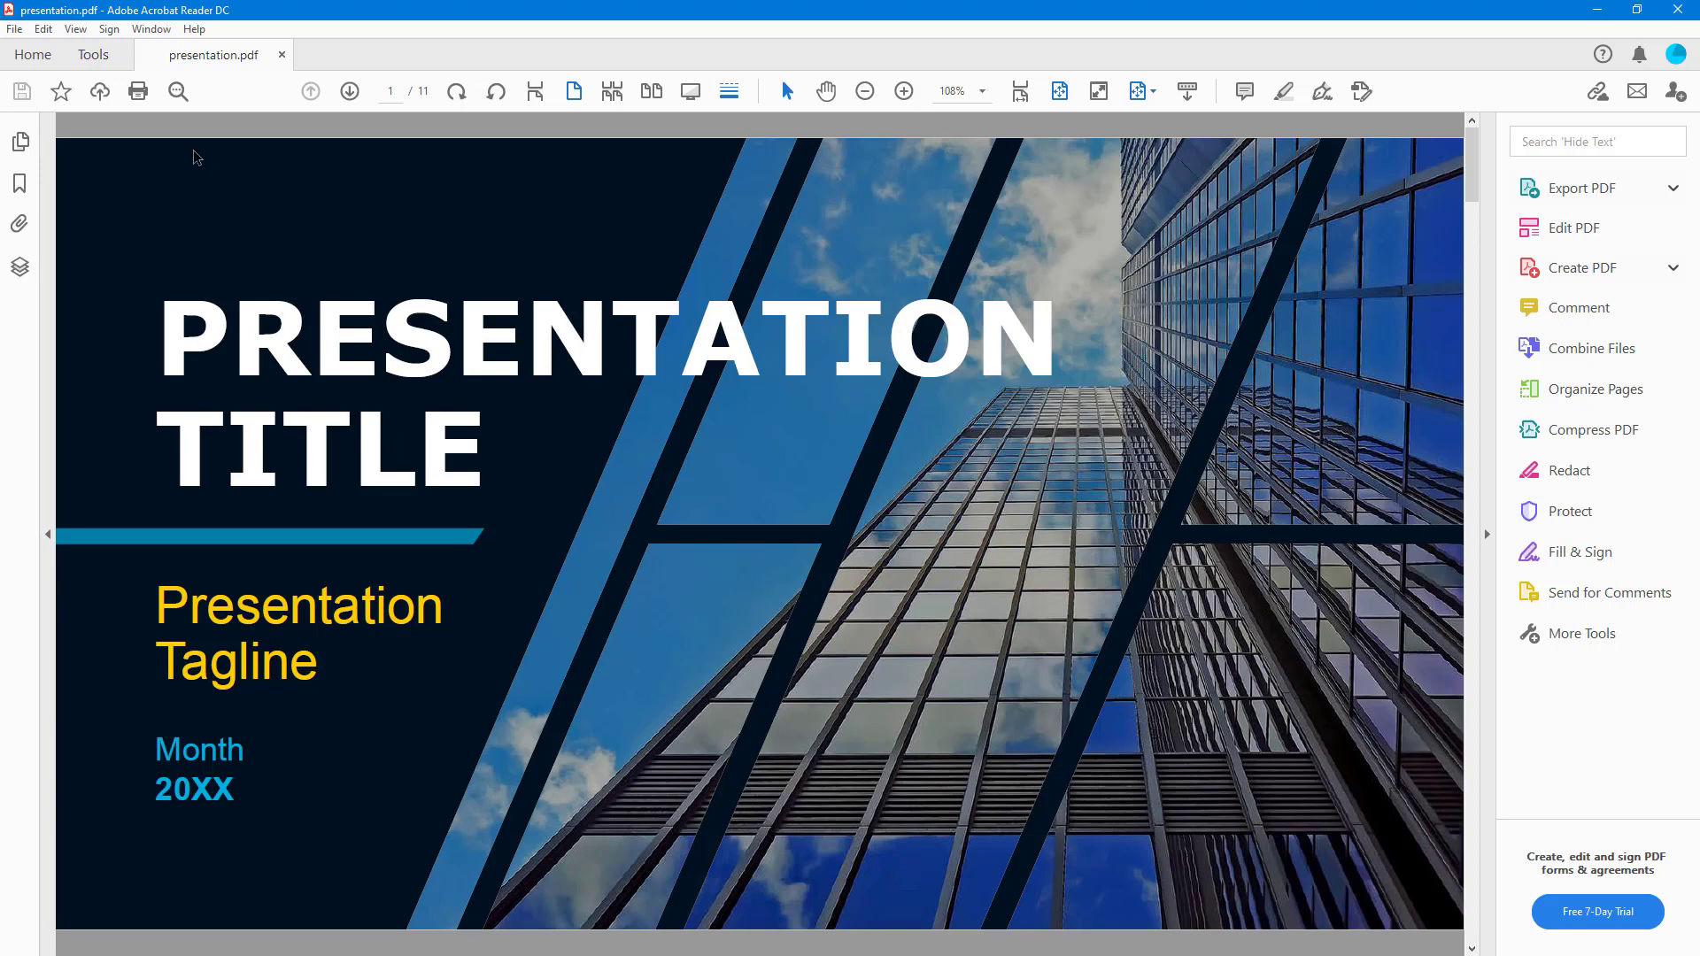
pyautogui.moveTo(164, 193)
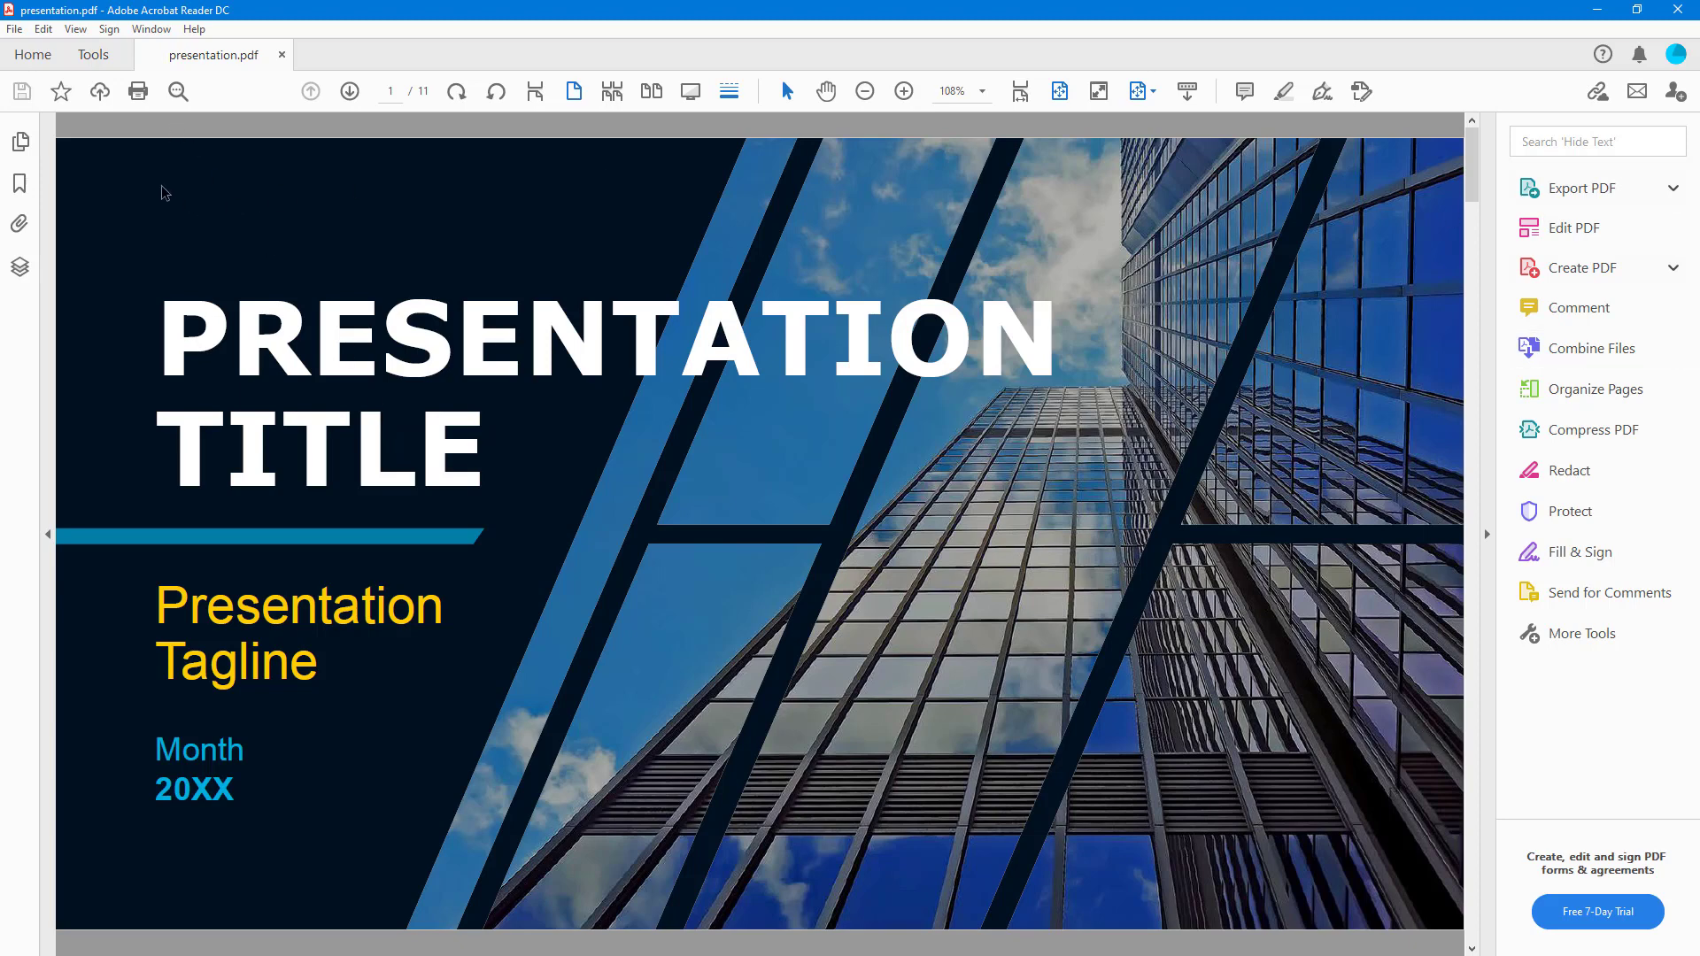
pyautogui.click(75, 30)
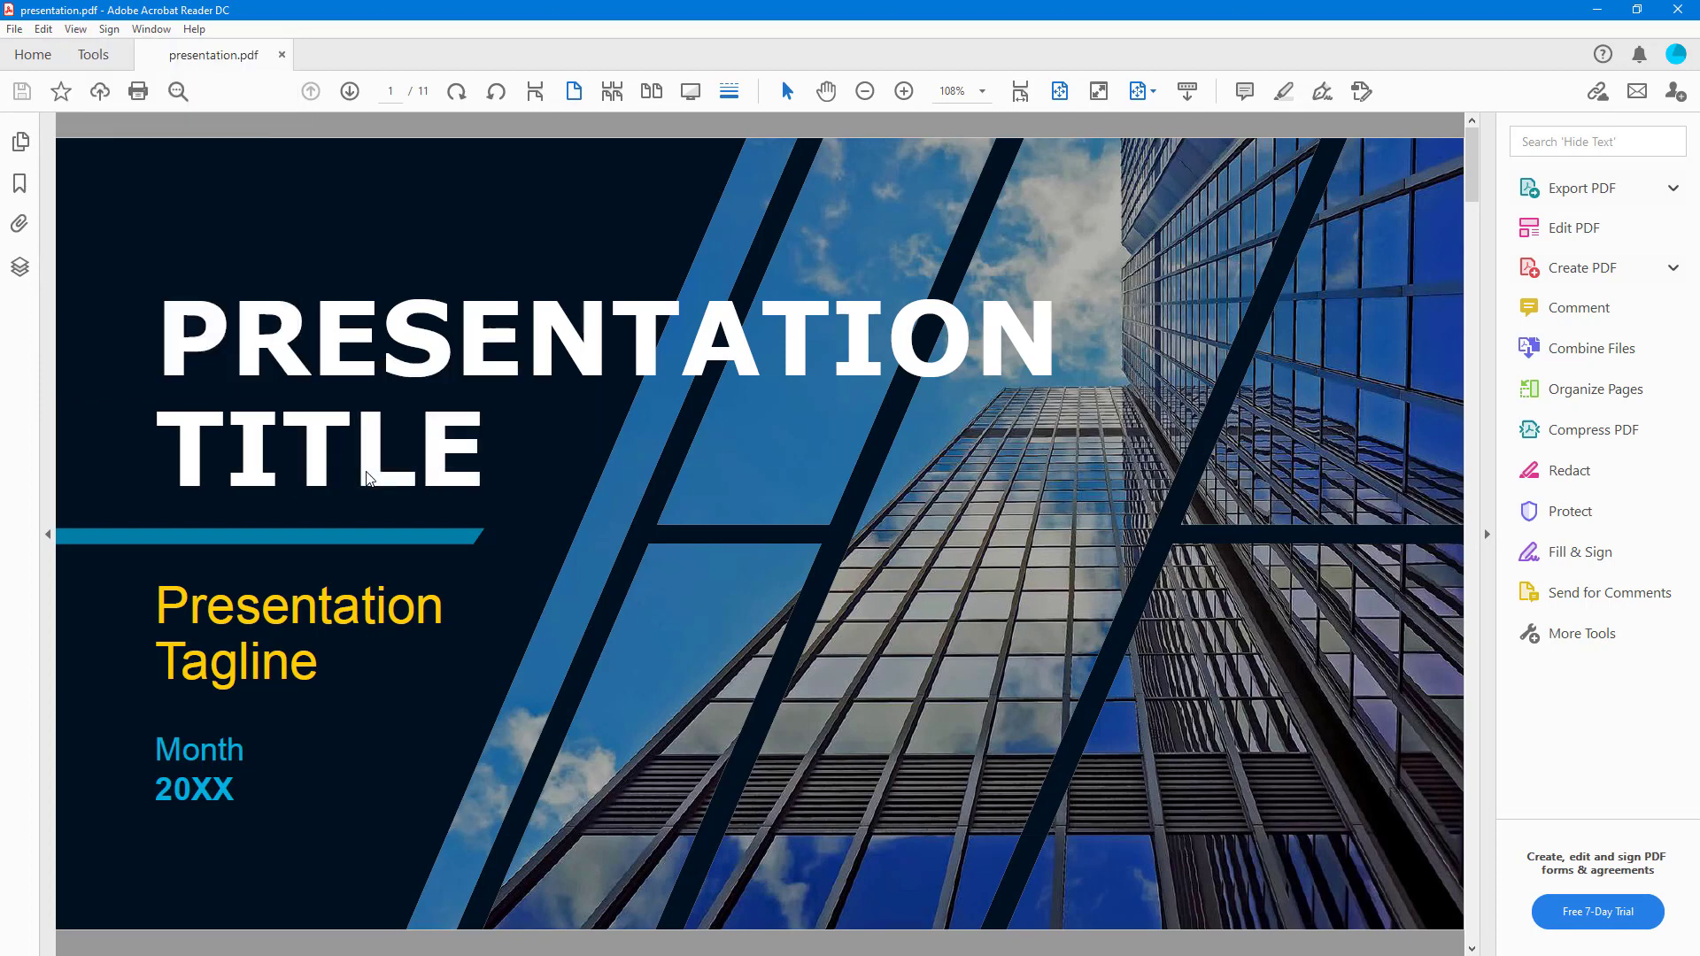
pyautogui.moveTo(101, 91)
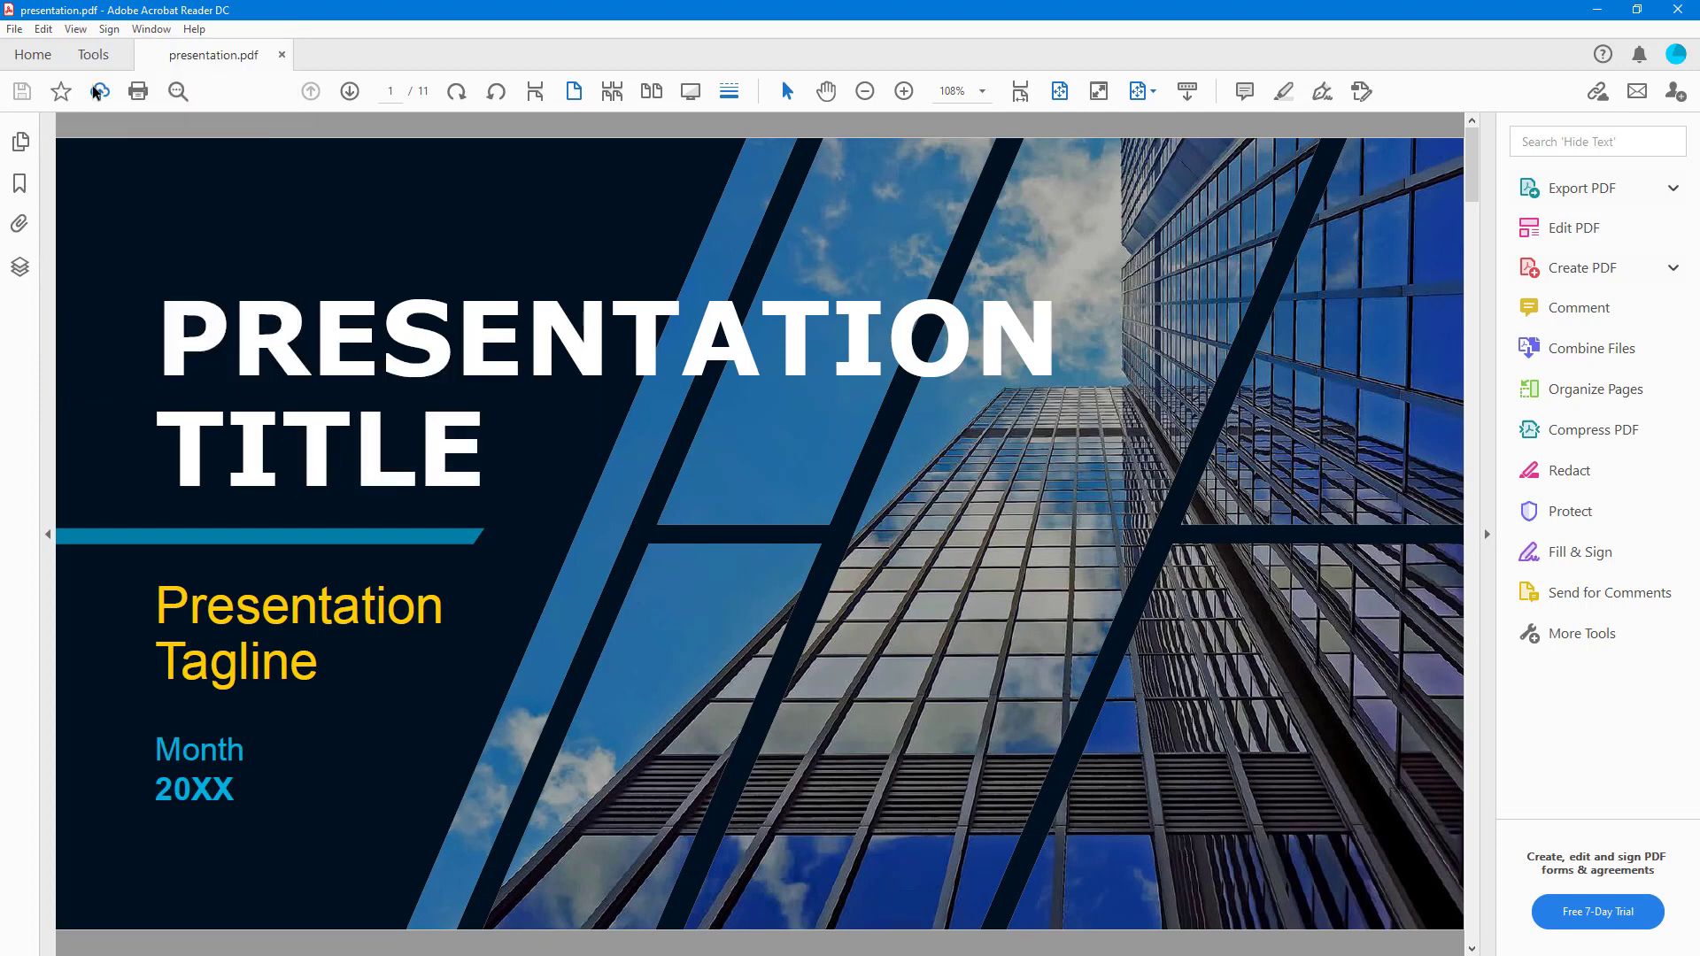
pyautogui.click(75, 29)
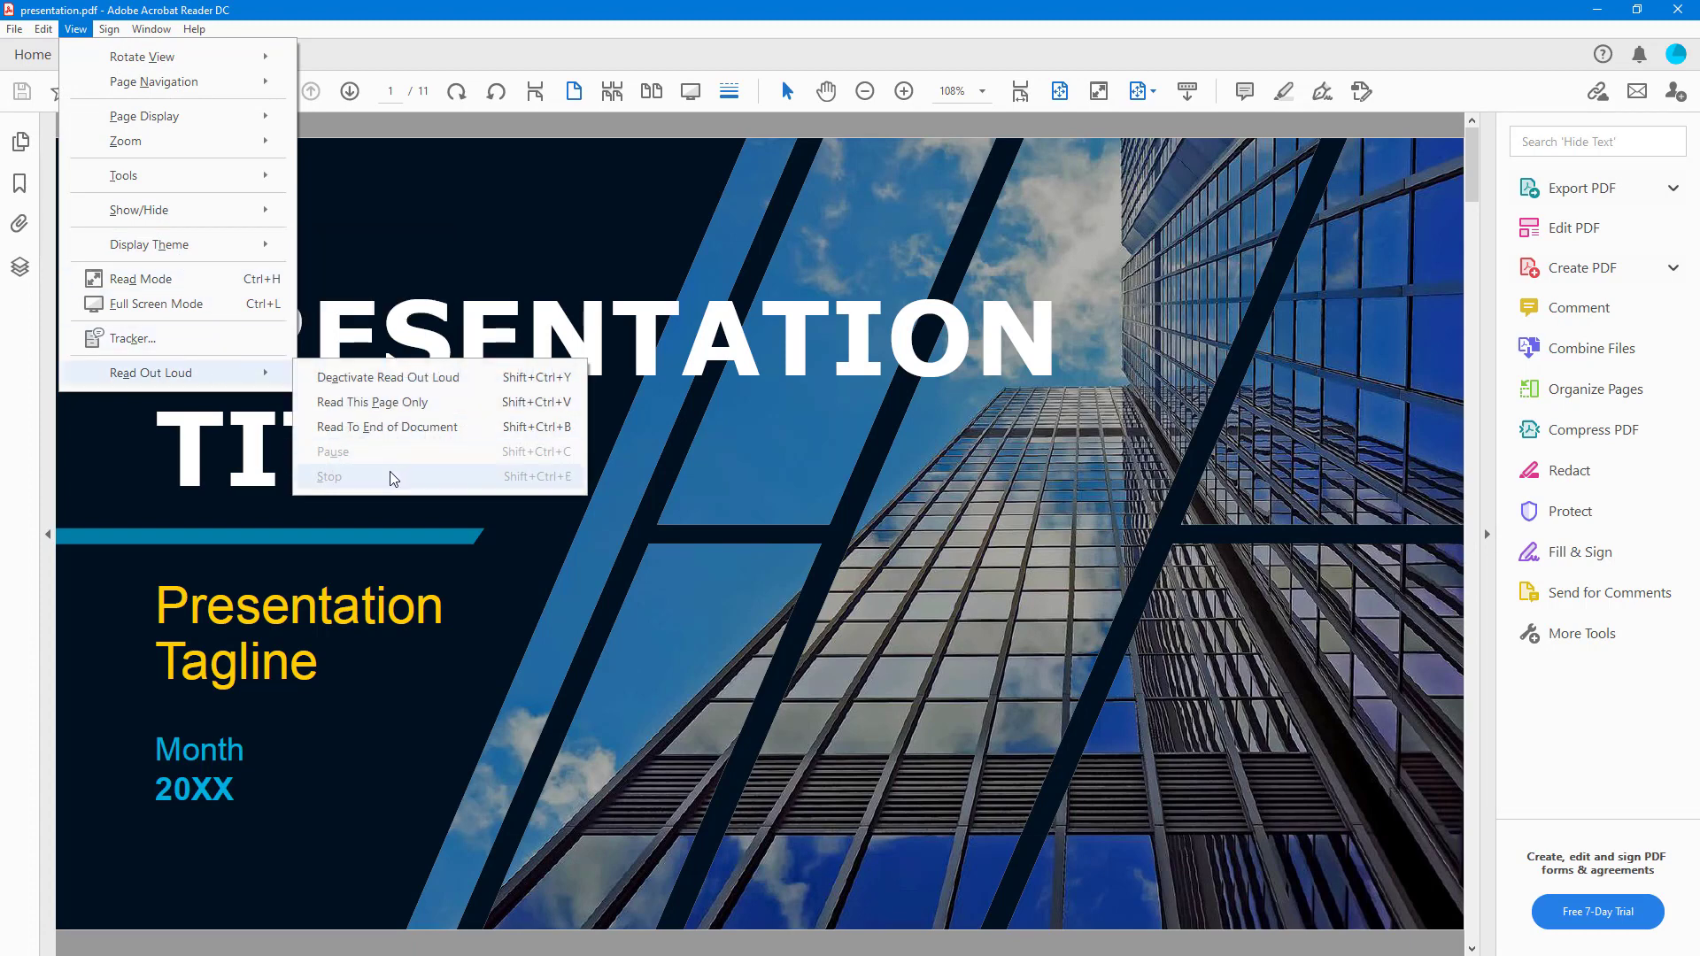
pyautogui.moveTo(410, 450)
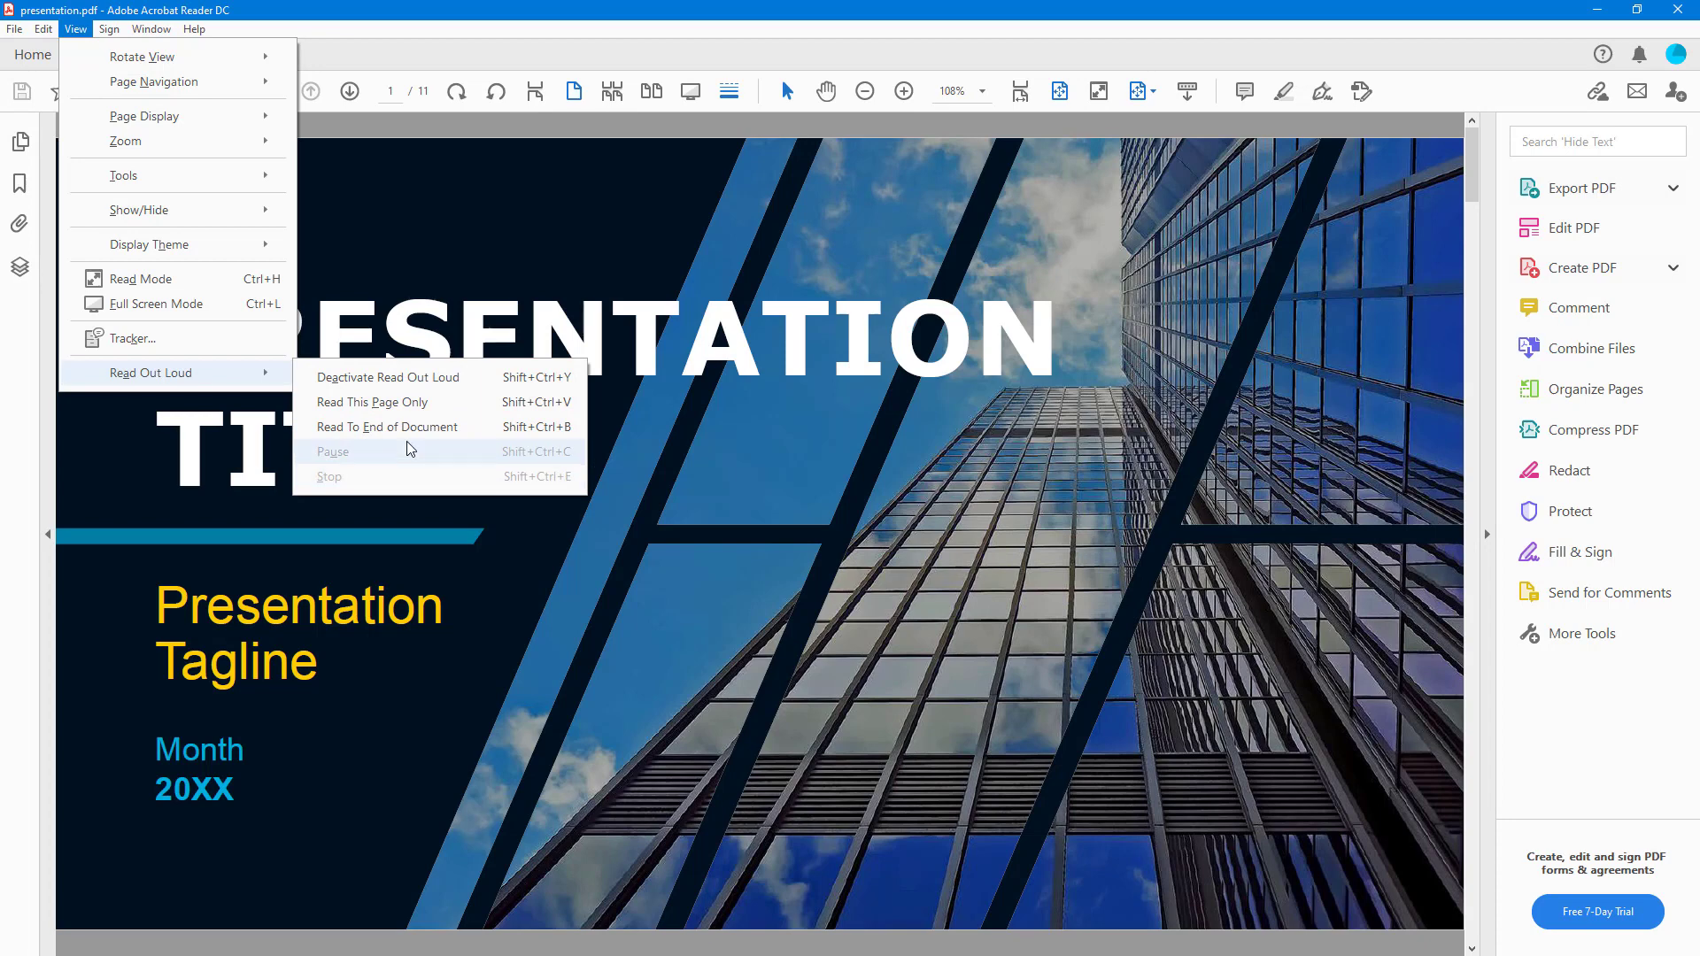
pyautogui.moveTo(387, 425)
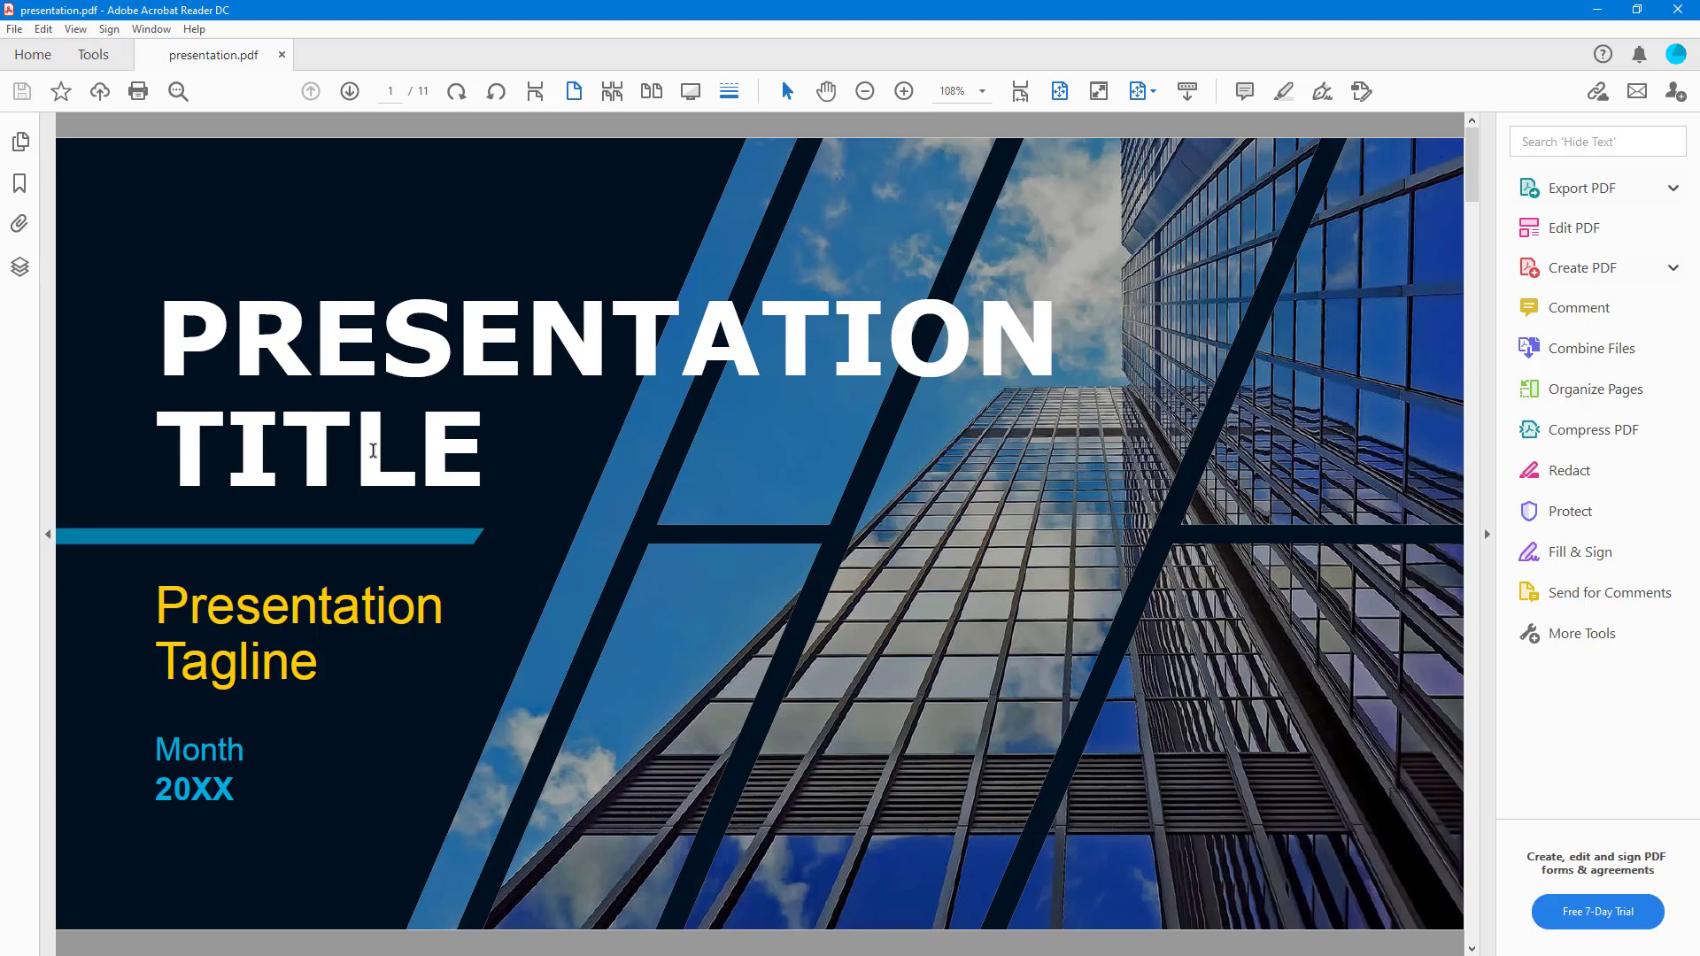
# Use Read Out Loud from the View menu to read slide 1's PRESENTATION TITLE
pyautogui.click(75, 28)
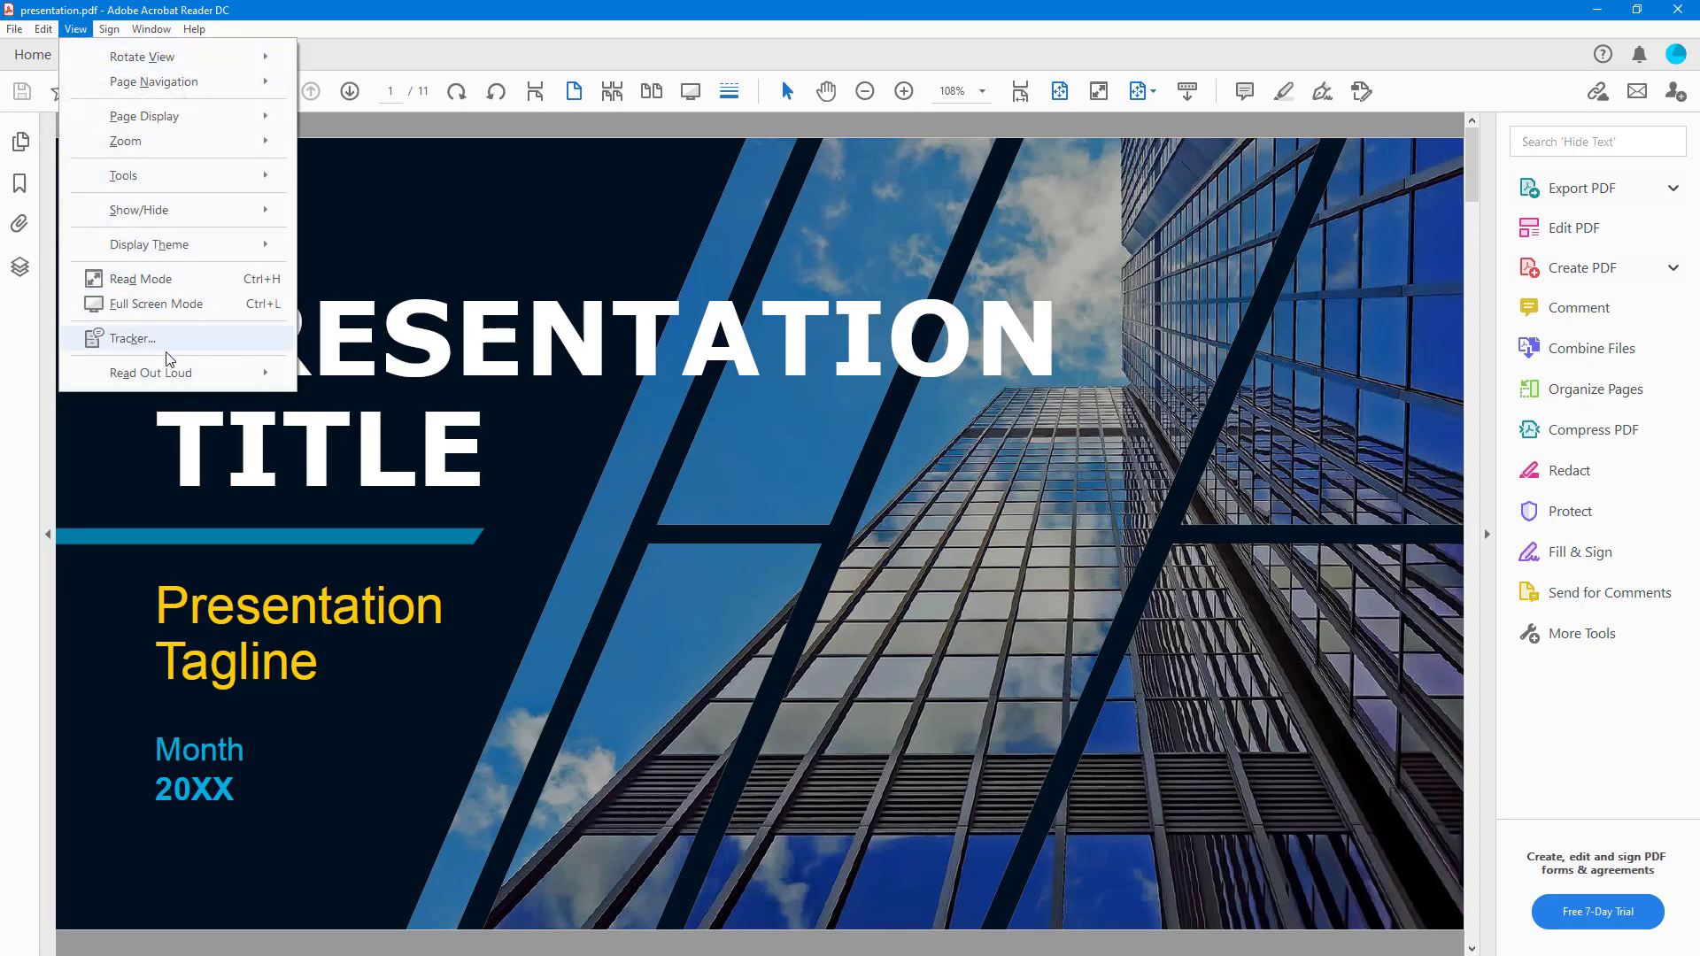
pyautogui.click(150, 373)
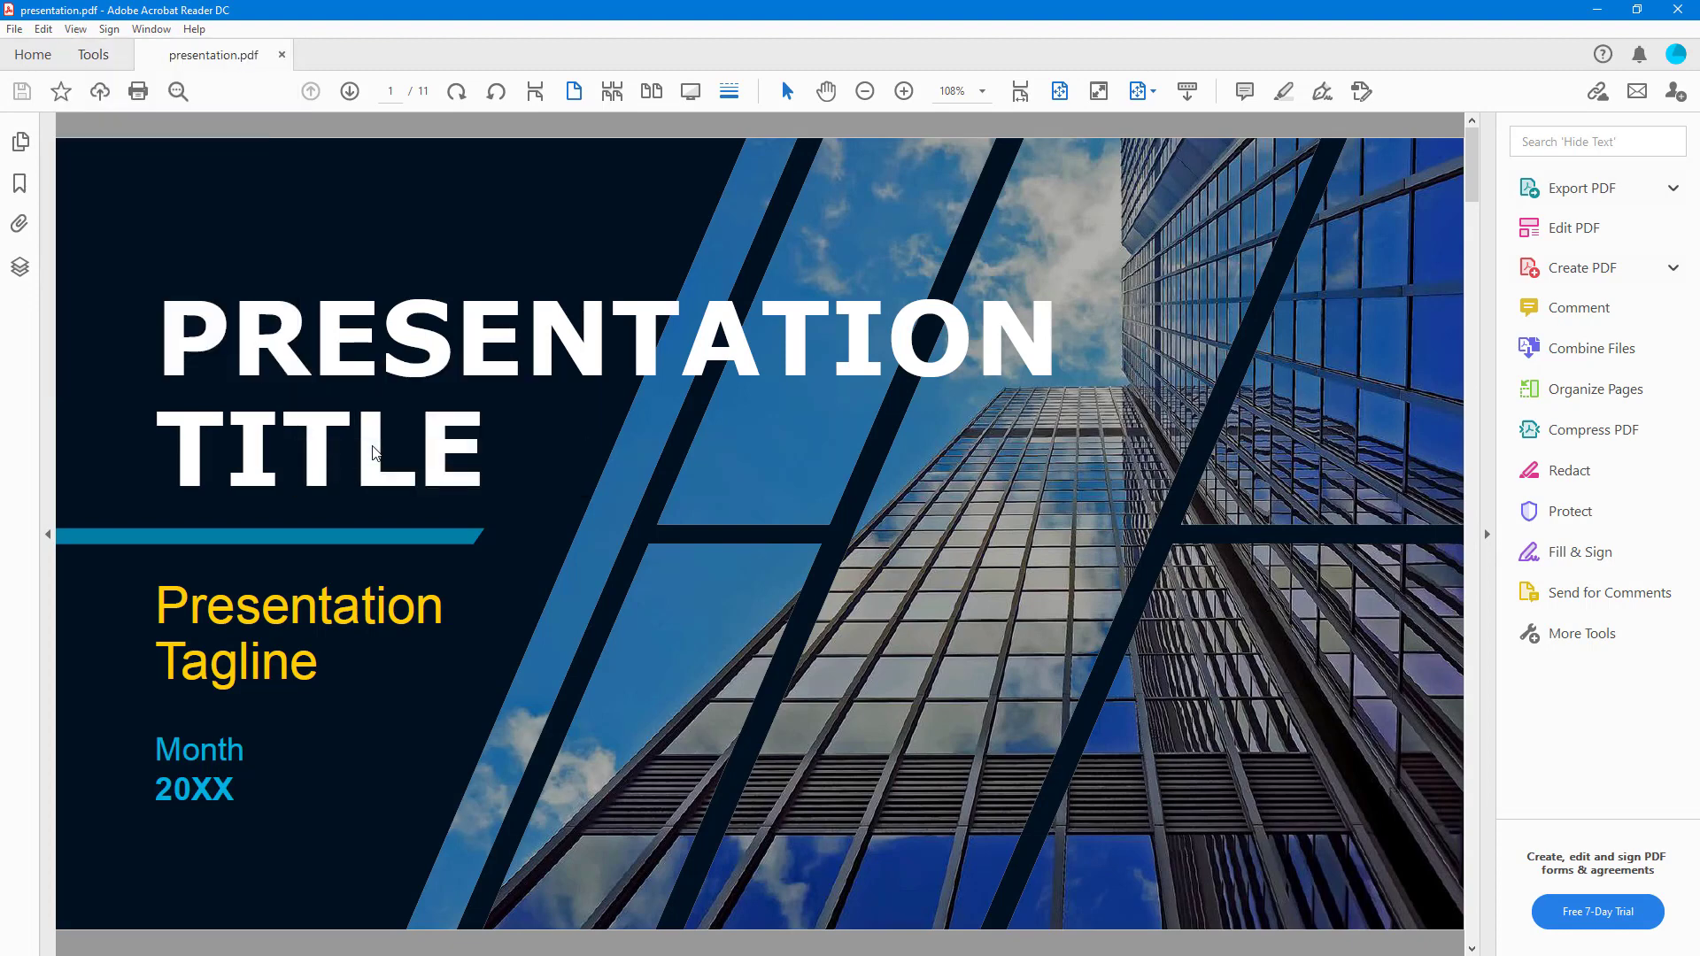
pyautogui.moveTo(71, 25)
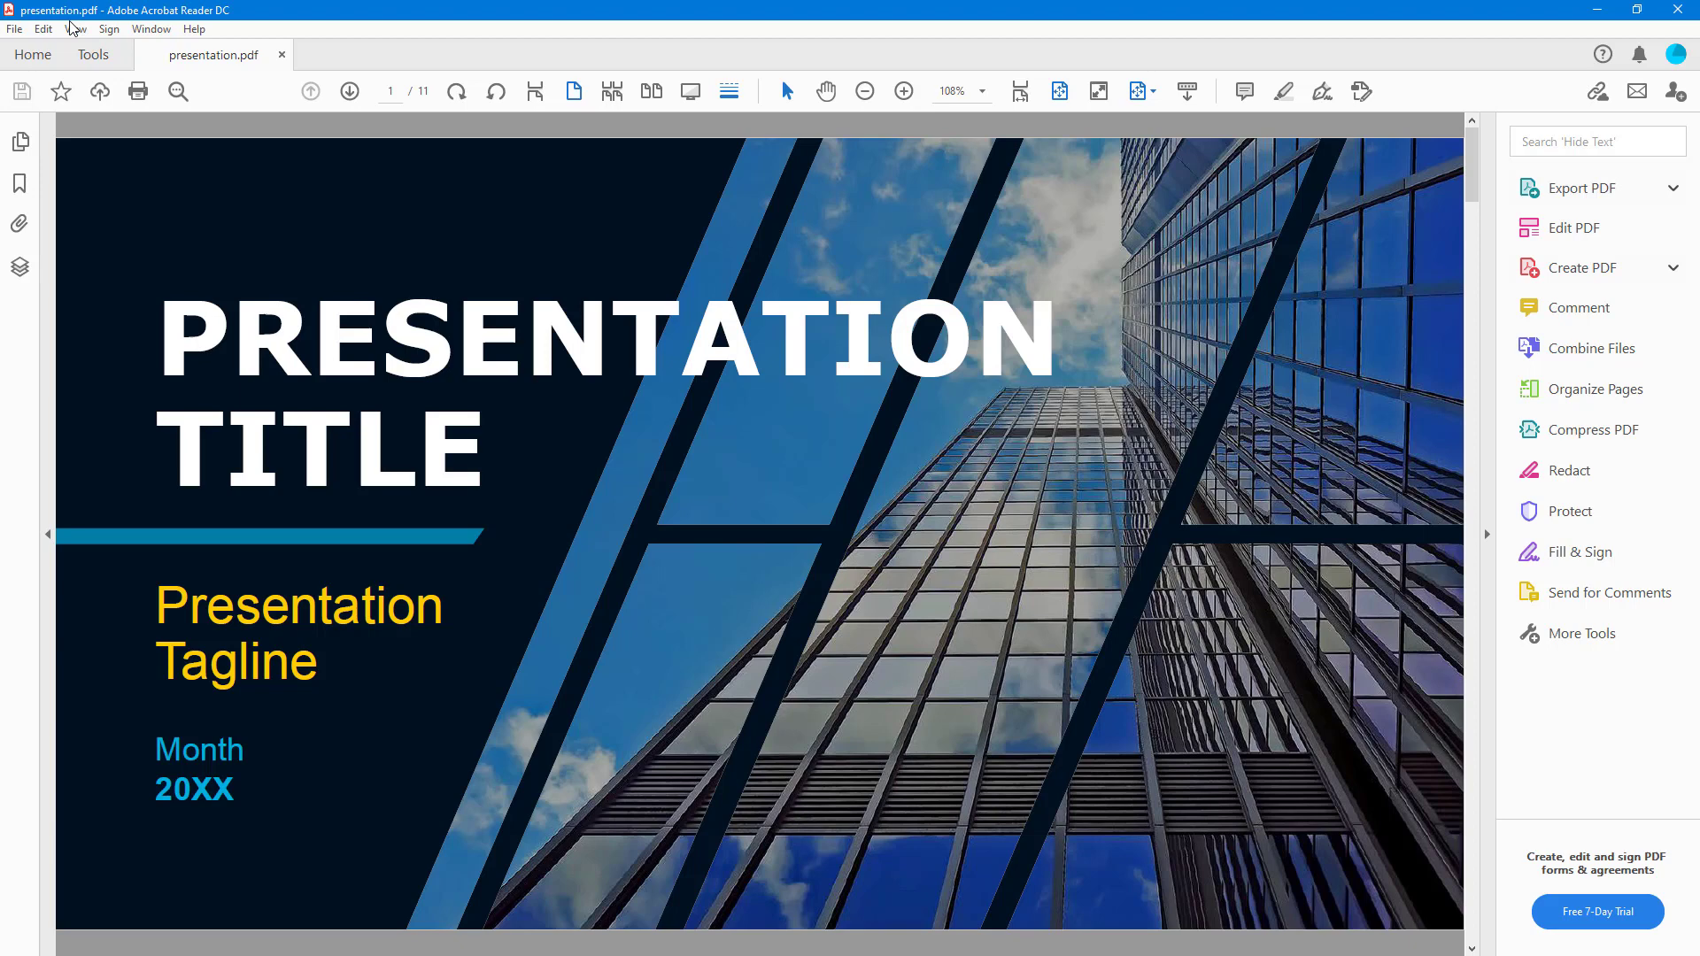
pyautogui.click(74, 29)
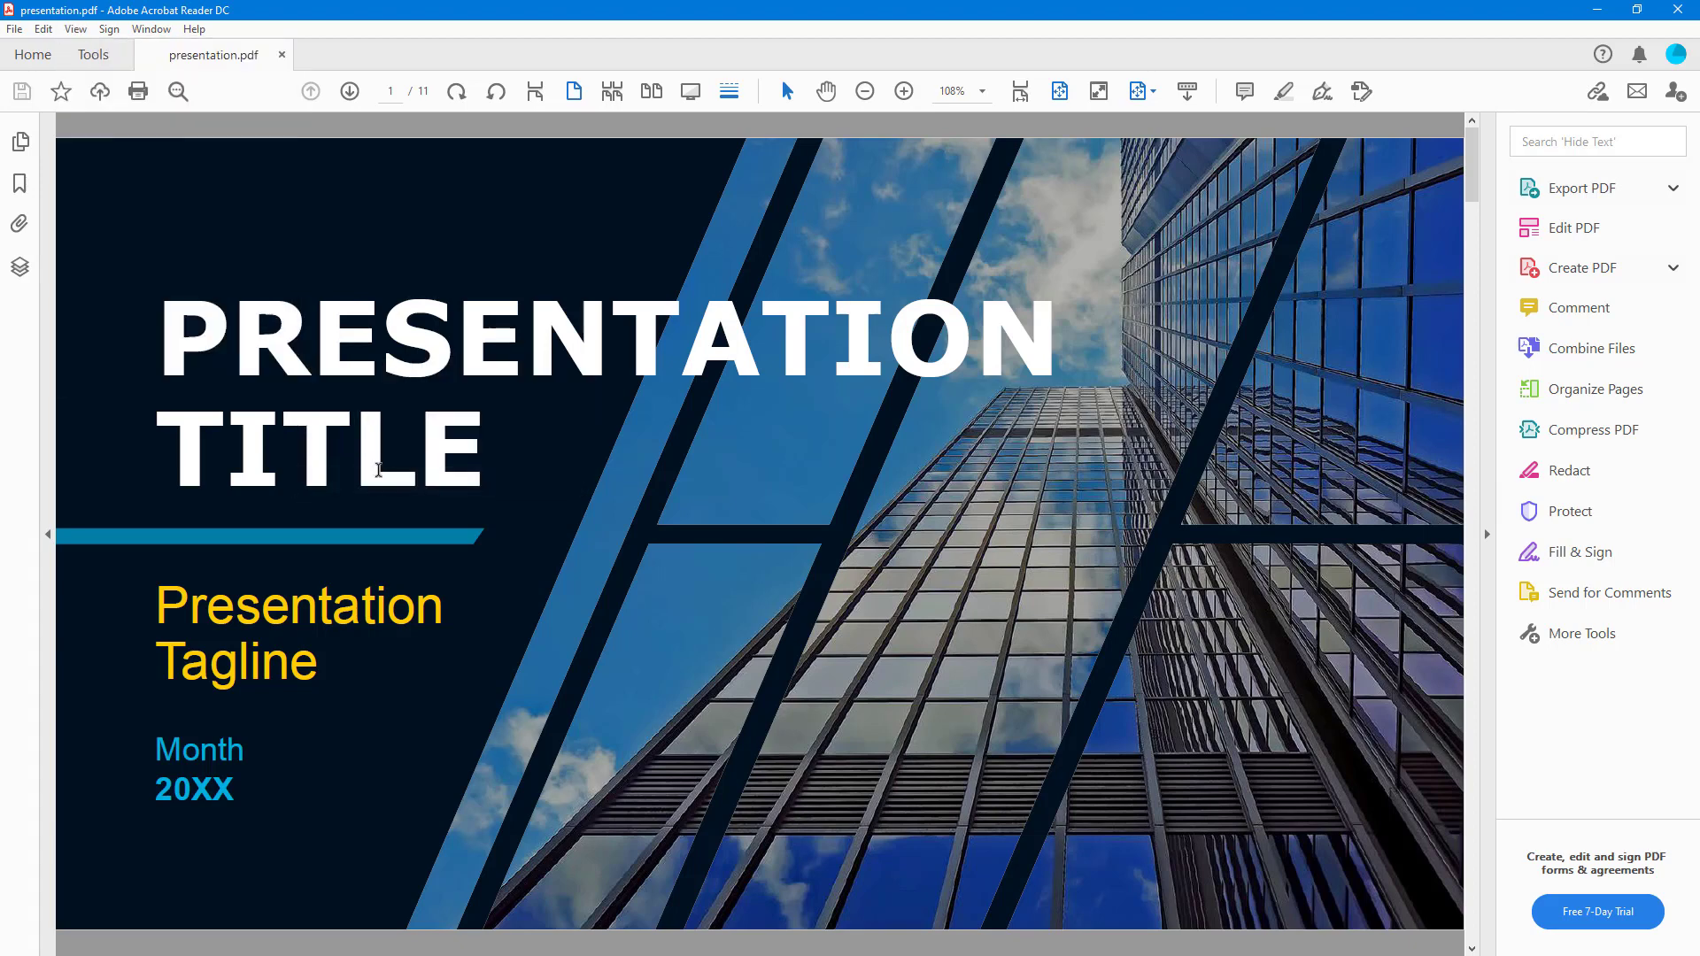
pyautogui.click(74, 29)
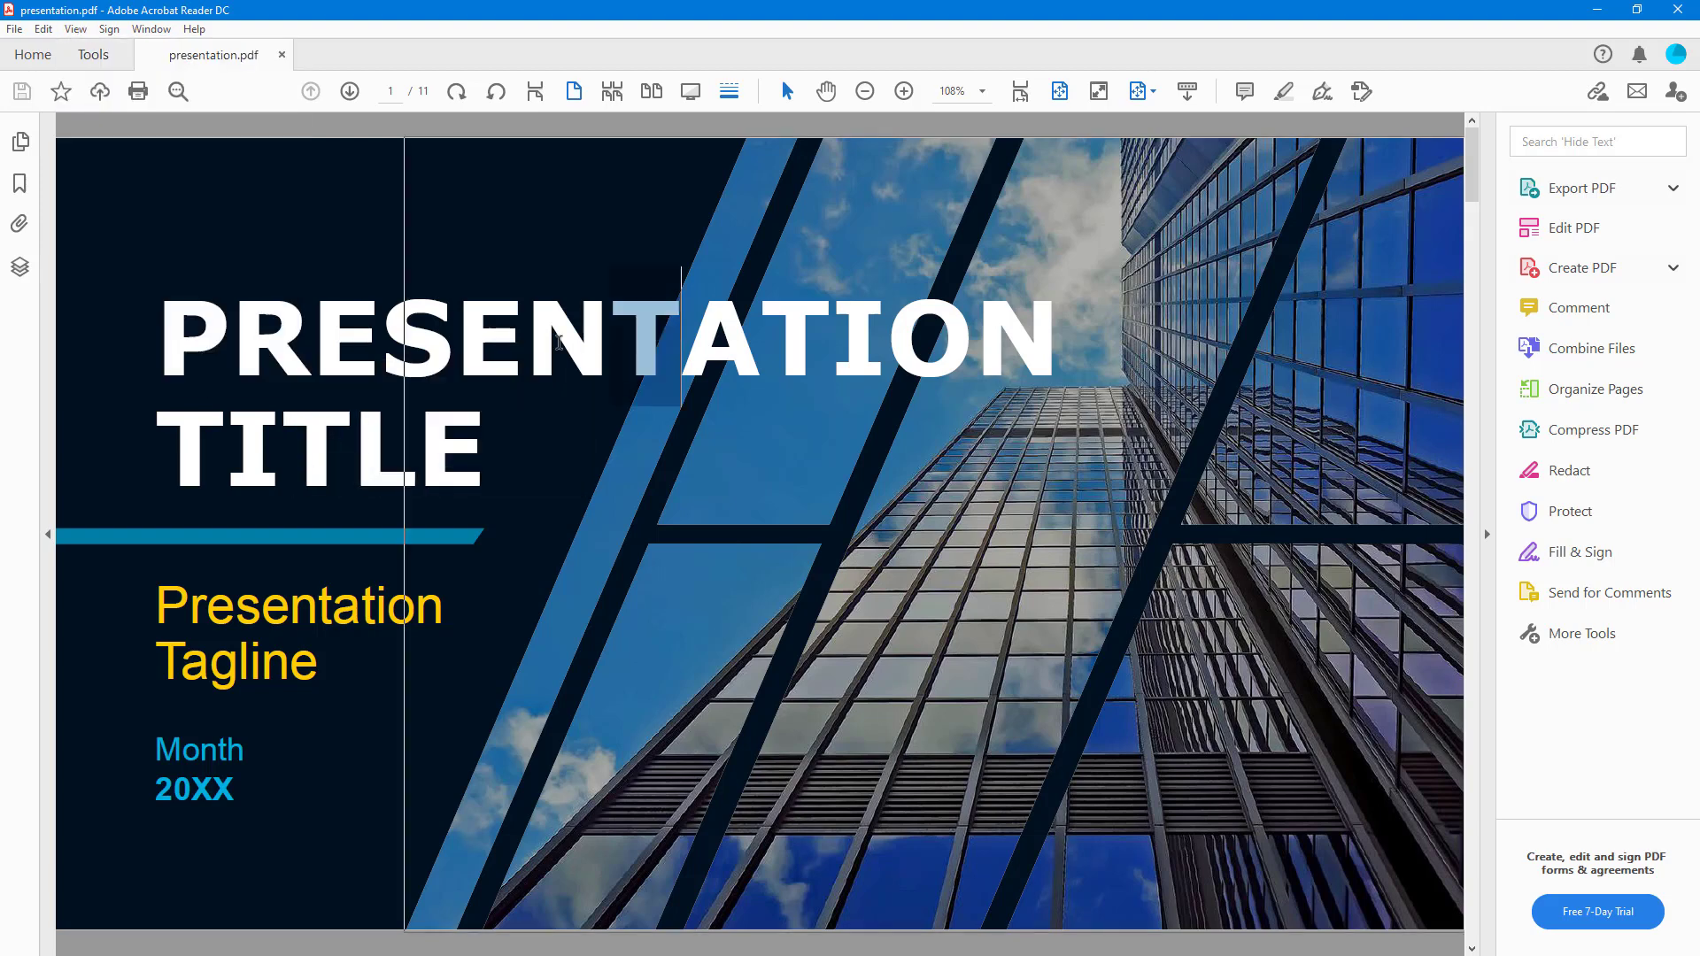
# Hear the PRESENTATION TITLE and tagline read, then jump to the THANK YOU! slide
pyautogui.click(574, 336)
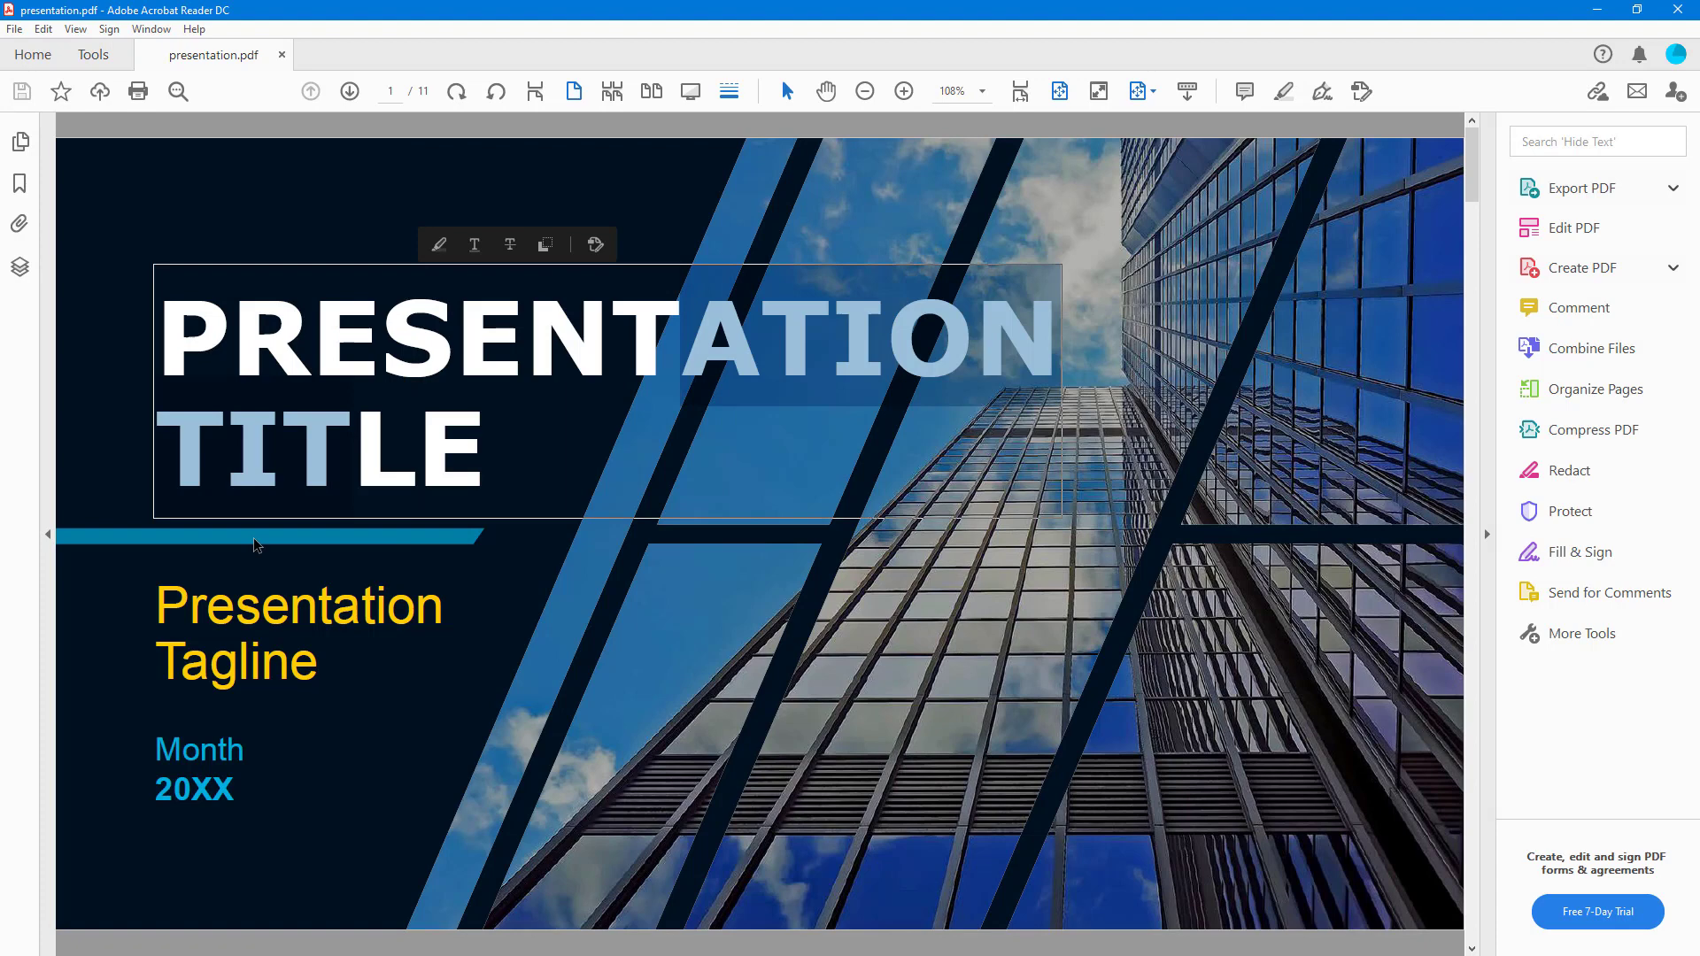
pyautogui.click(298, 632)
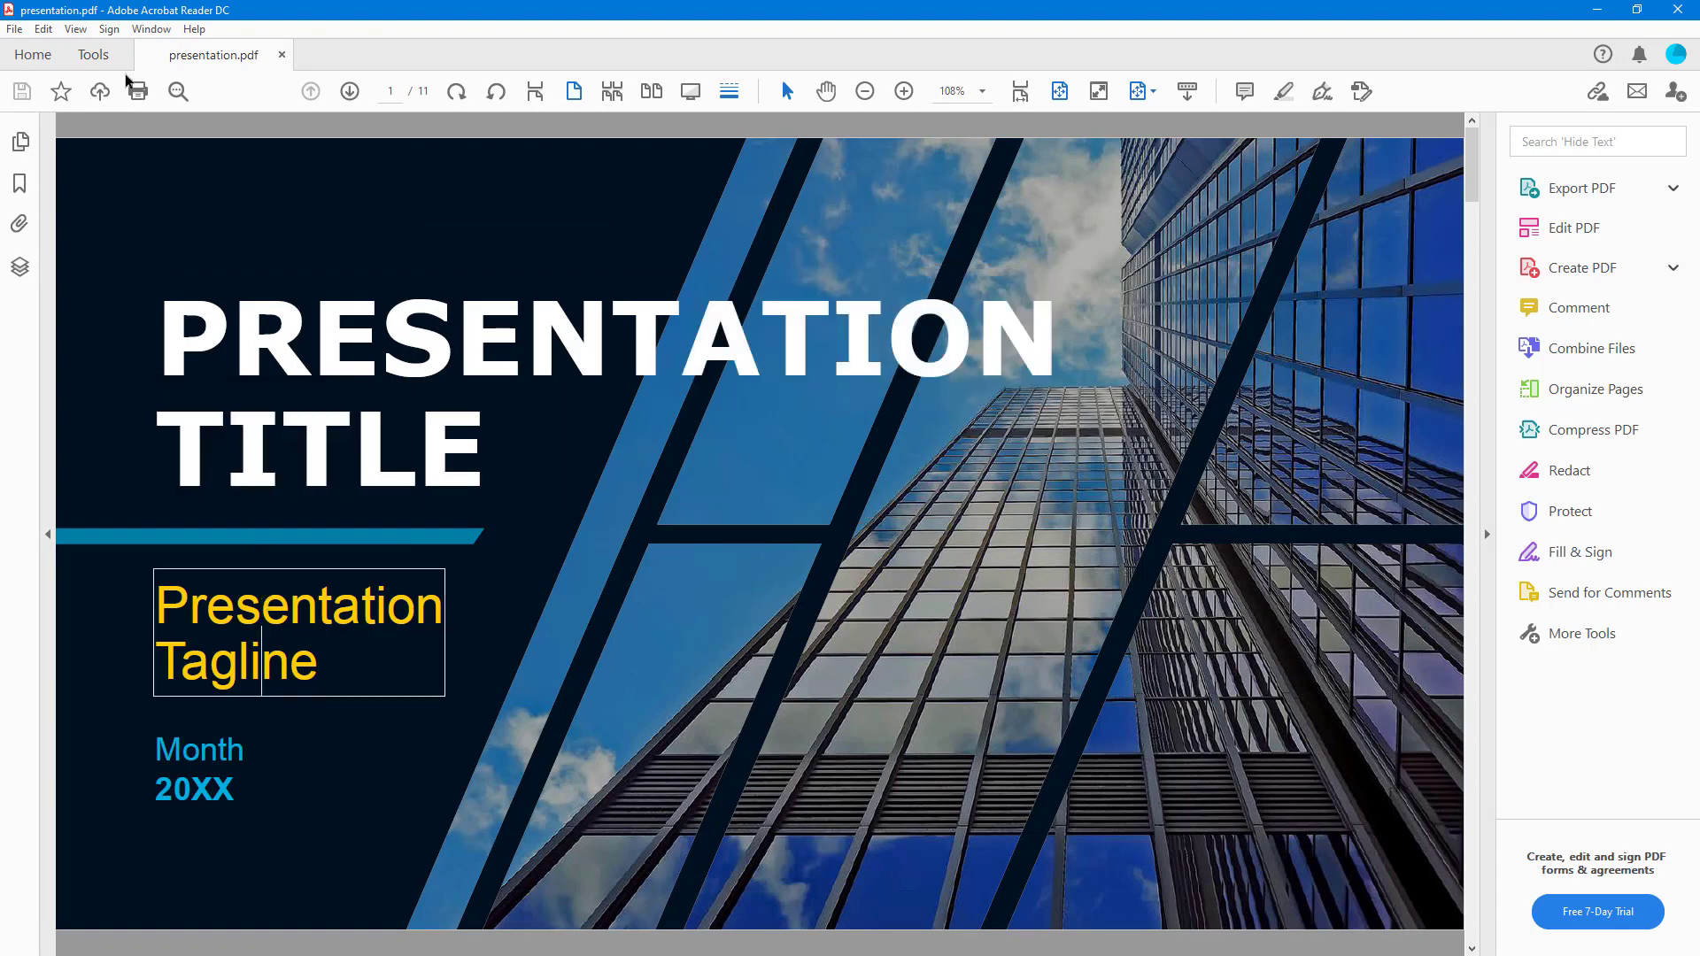
pyautogui.moveTo(496, 361)
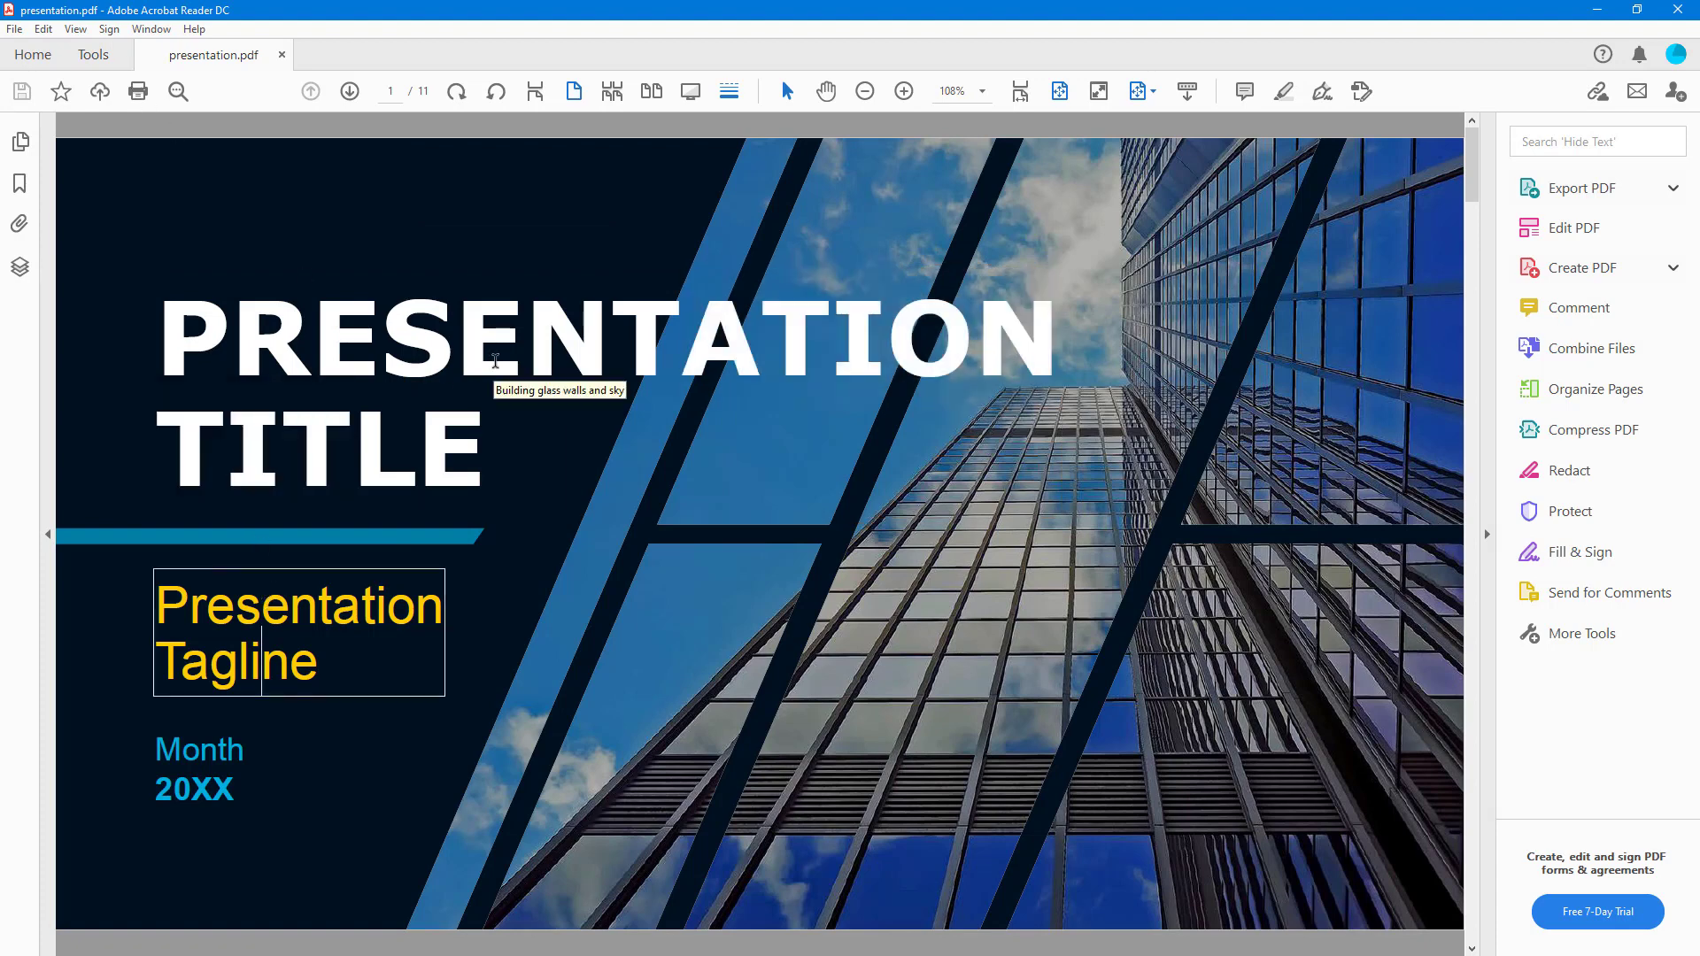
pyautogui.moveTo(189, 748)
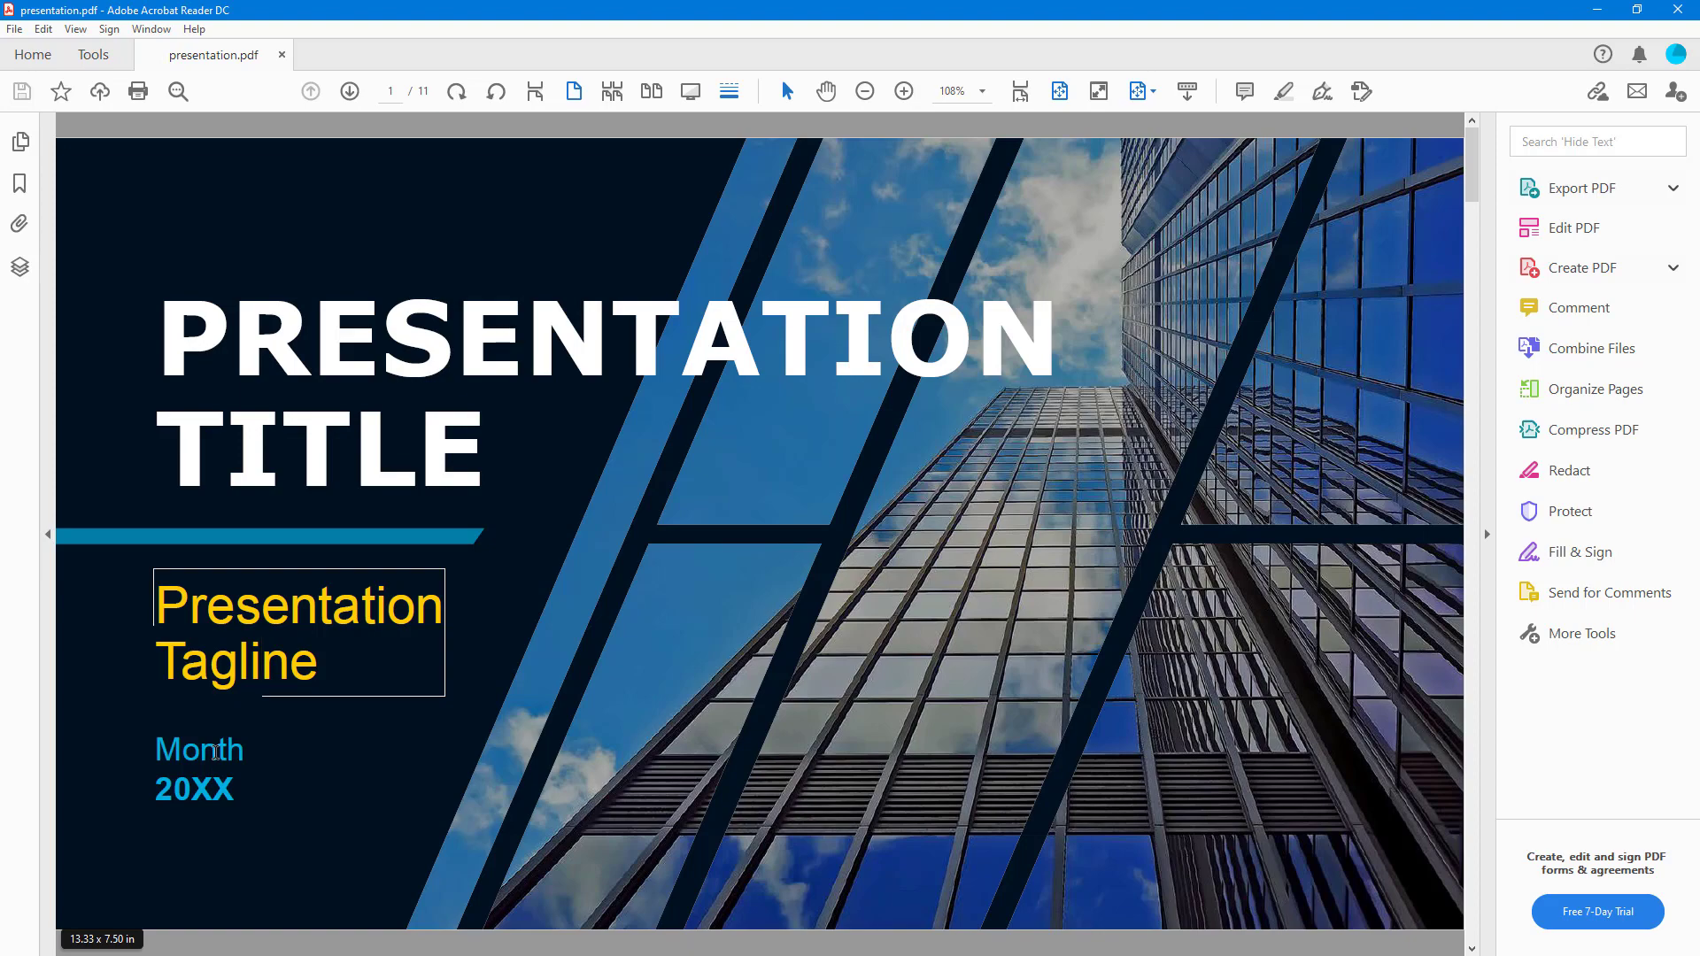
pyautogui.click(349, 91)
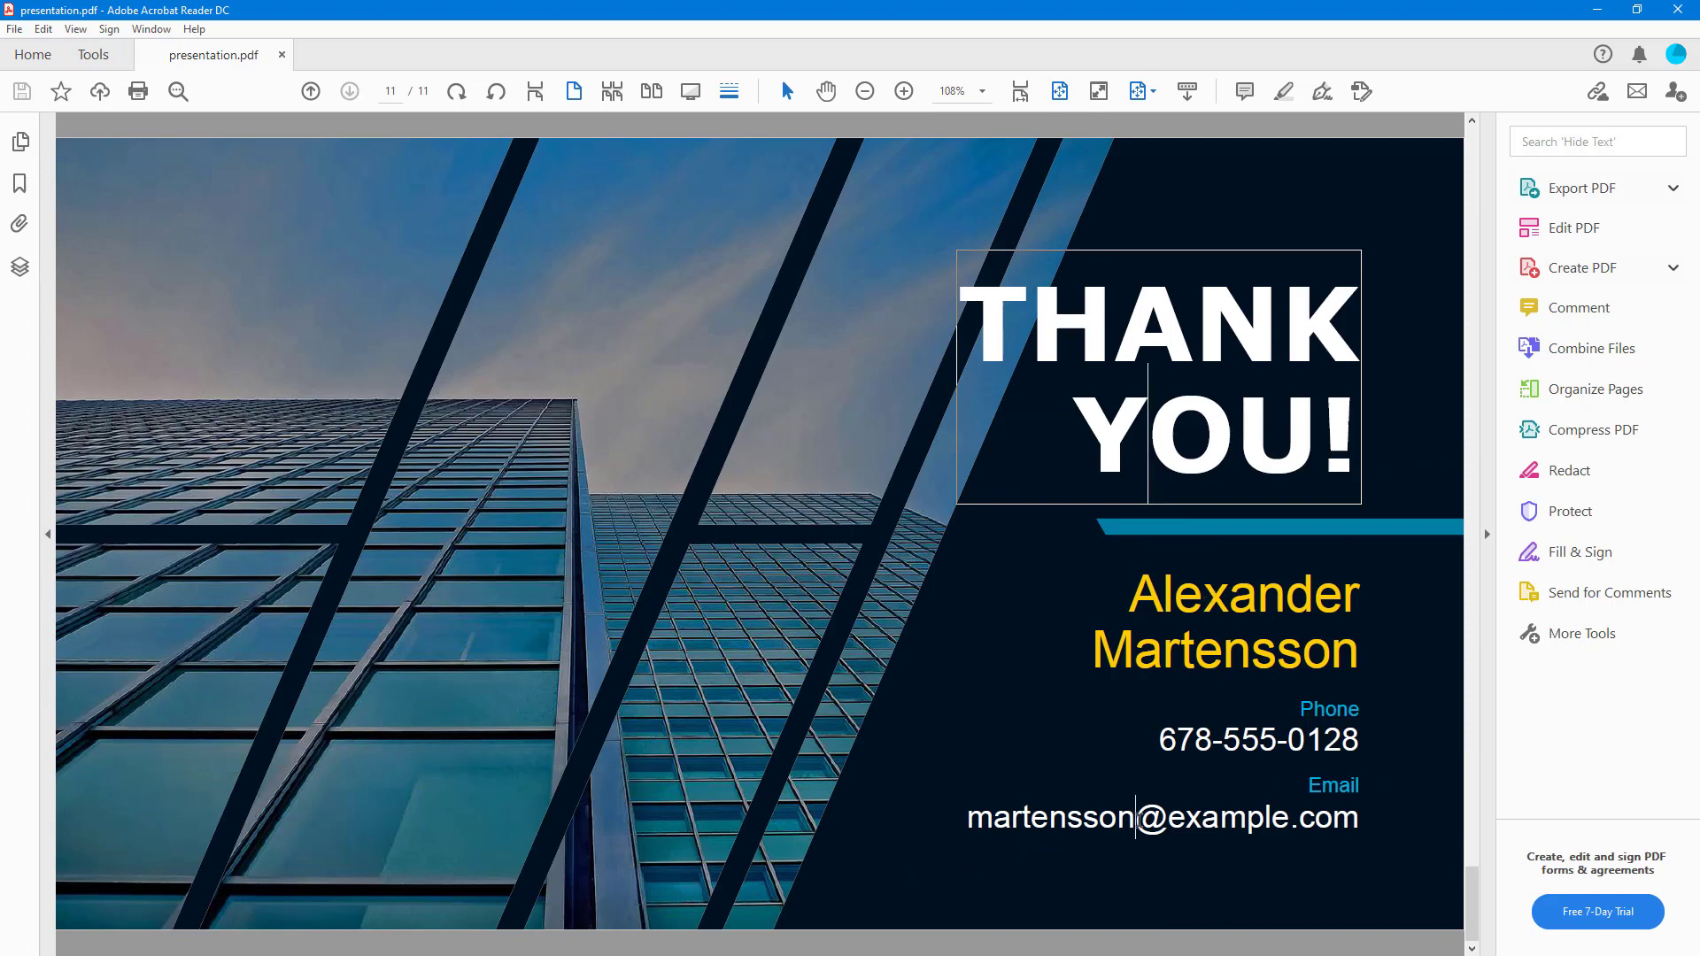
# Have the contact email line on page 11 read aloud
pyautogui.click(1161, 817)
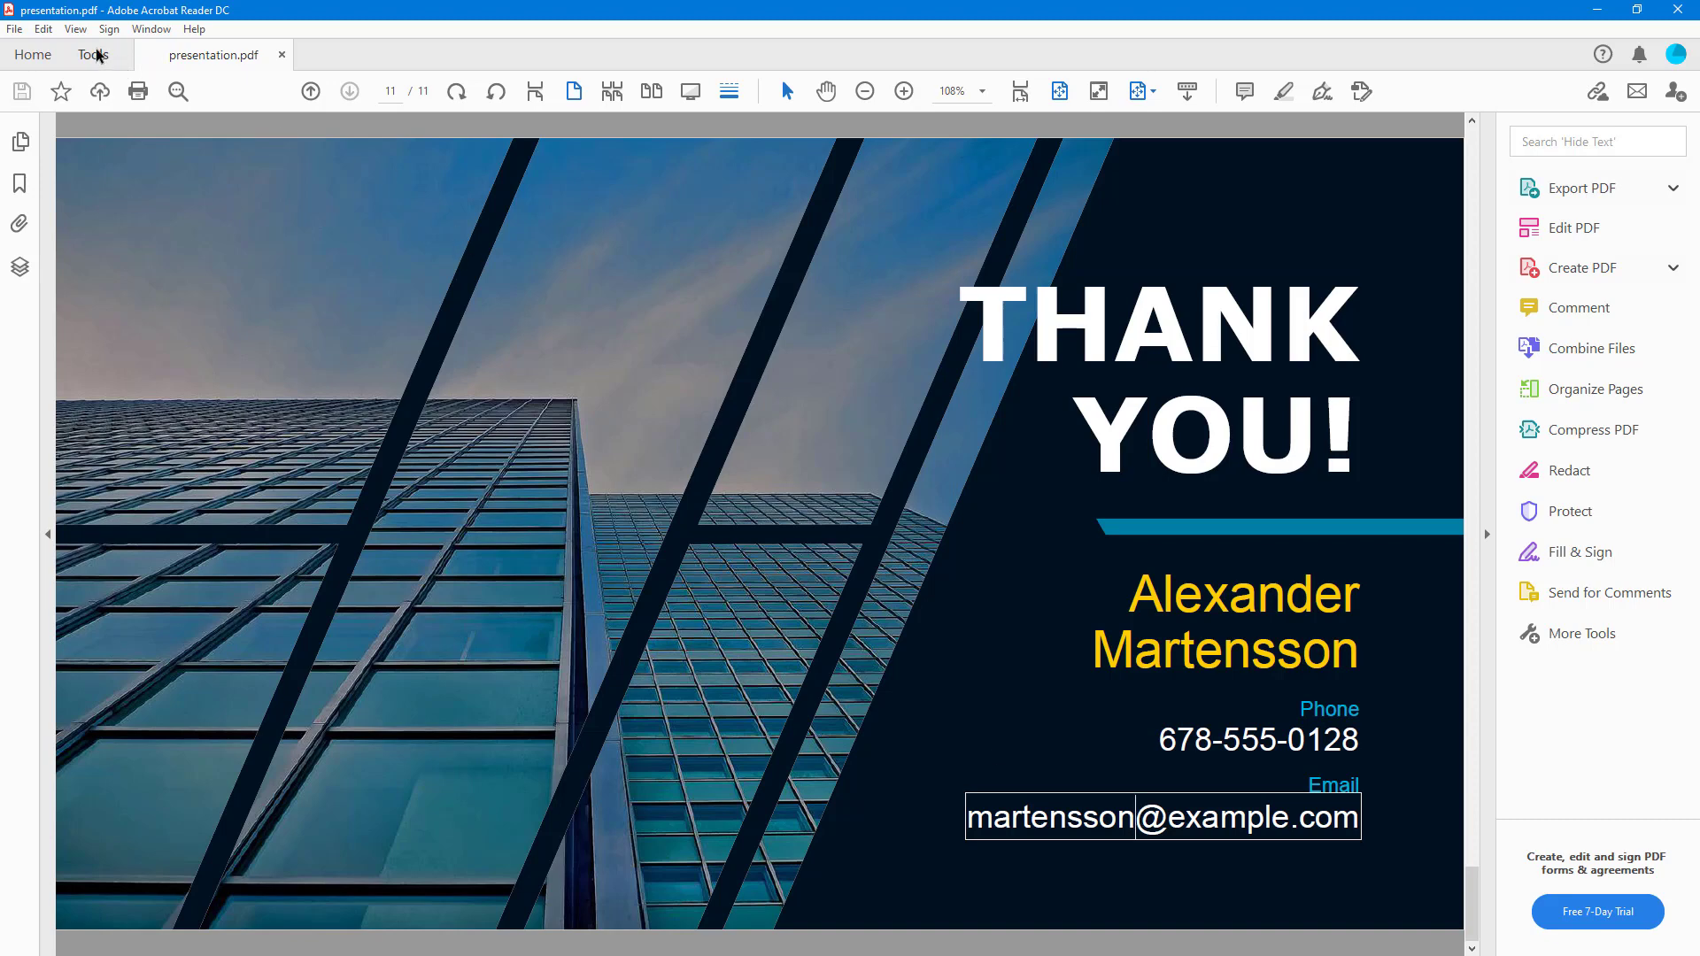
pyautogui.click(75, 29)
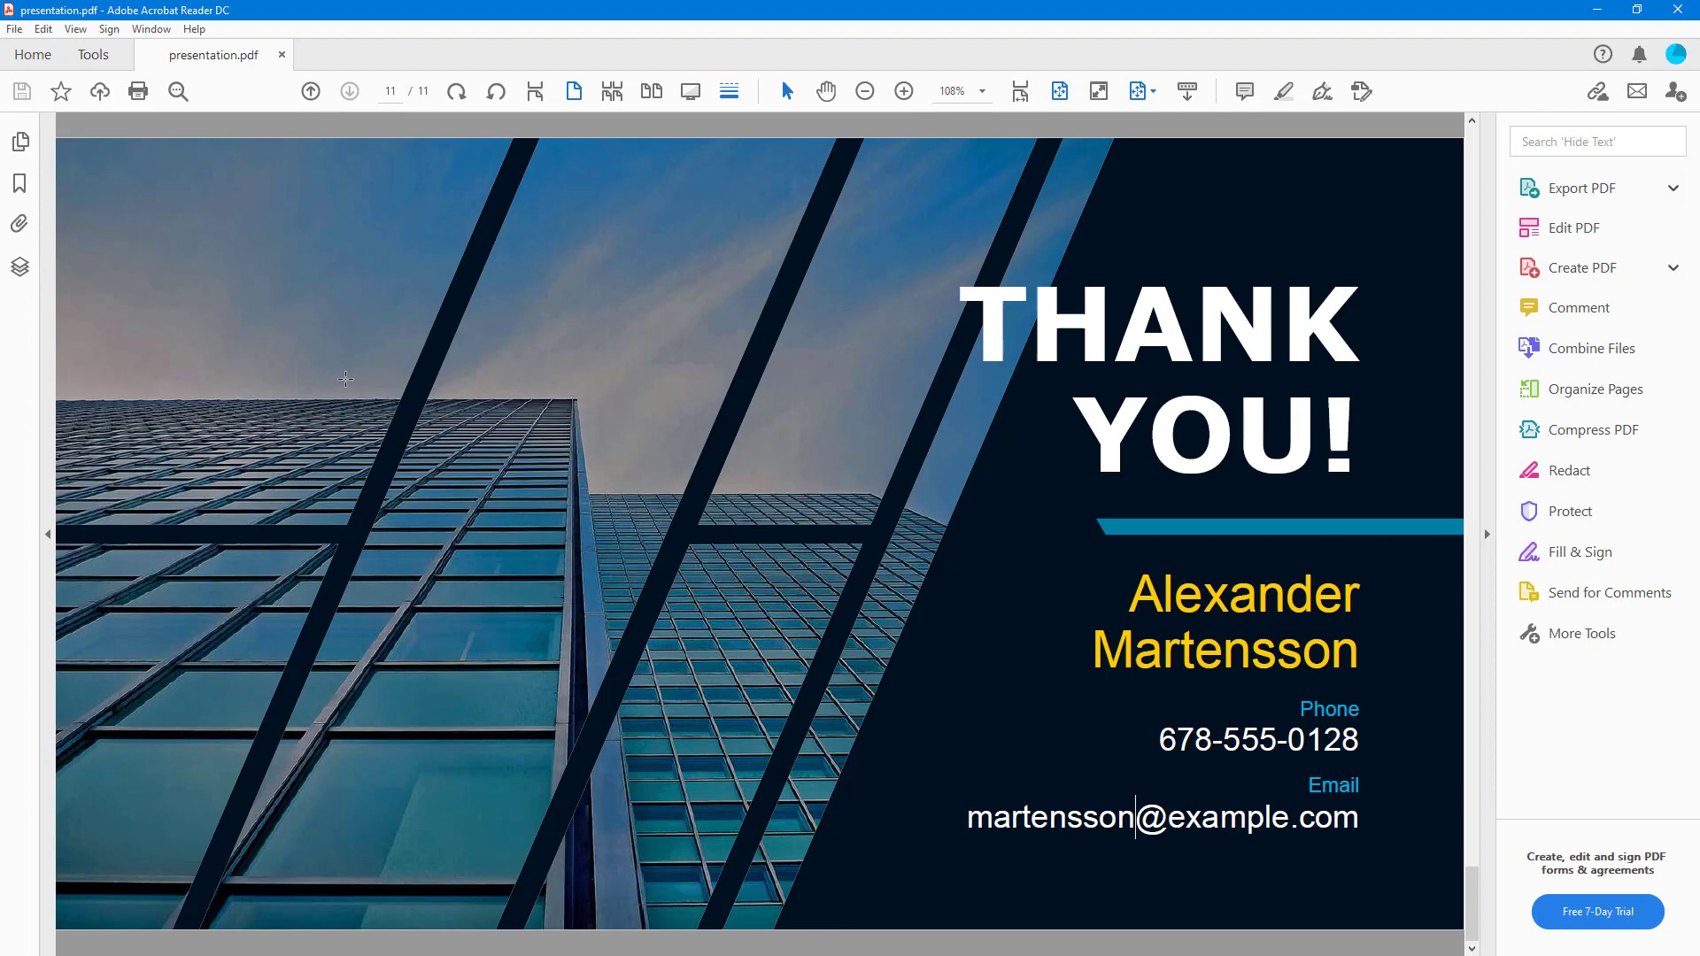
pyautogui.moveTo(349, 347)
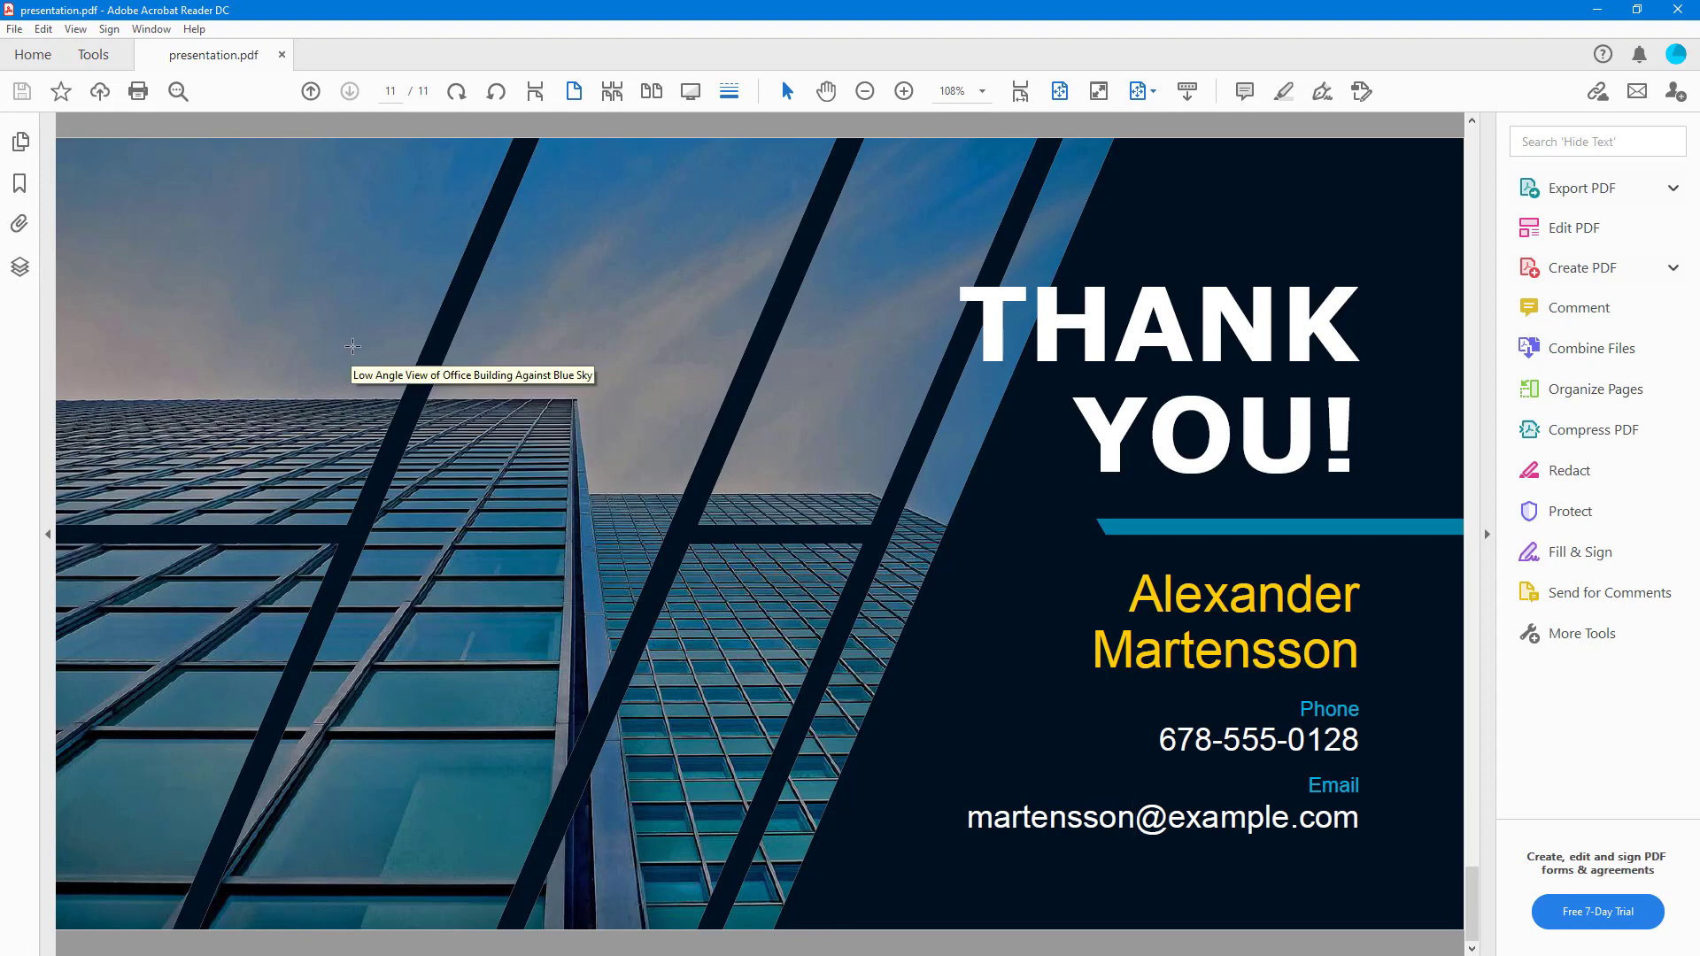
pyautogui.moveTo(364, 327)
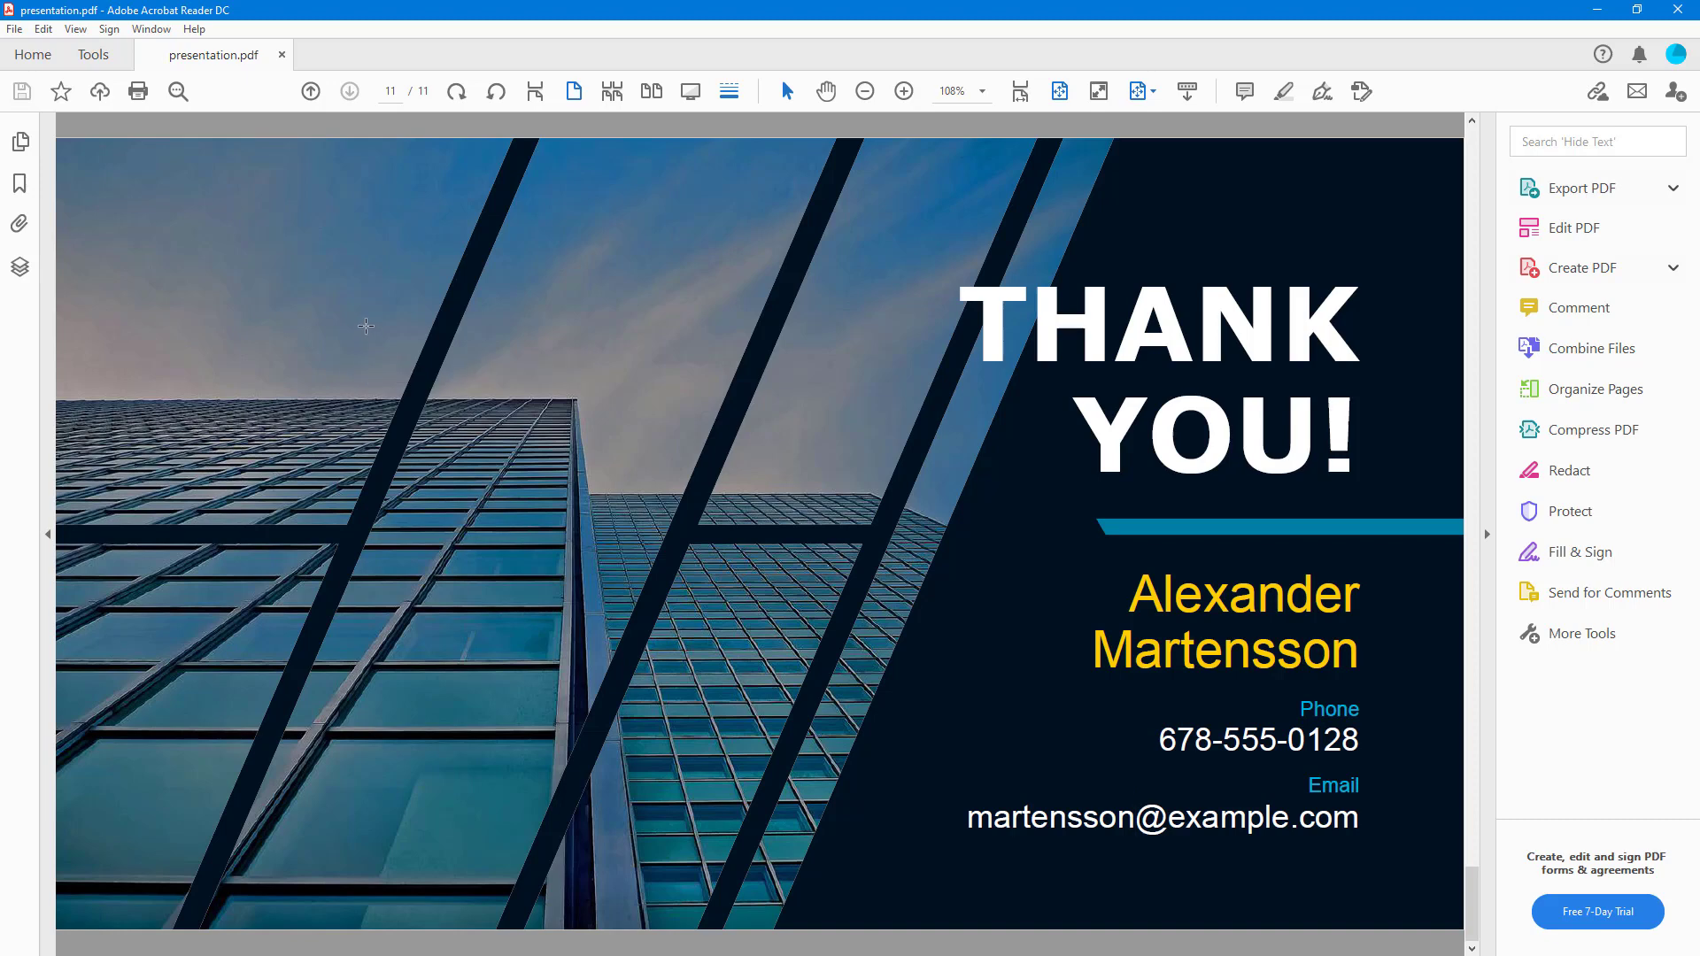
pyautogui.moveTo(366, 328)
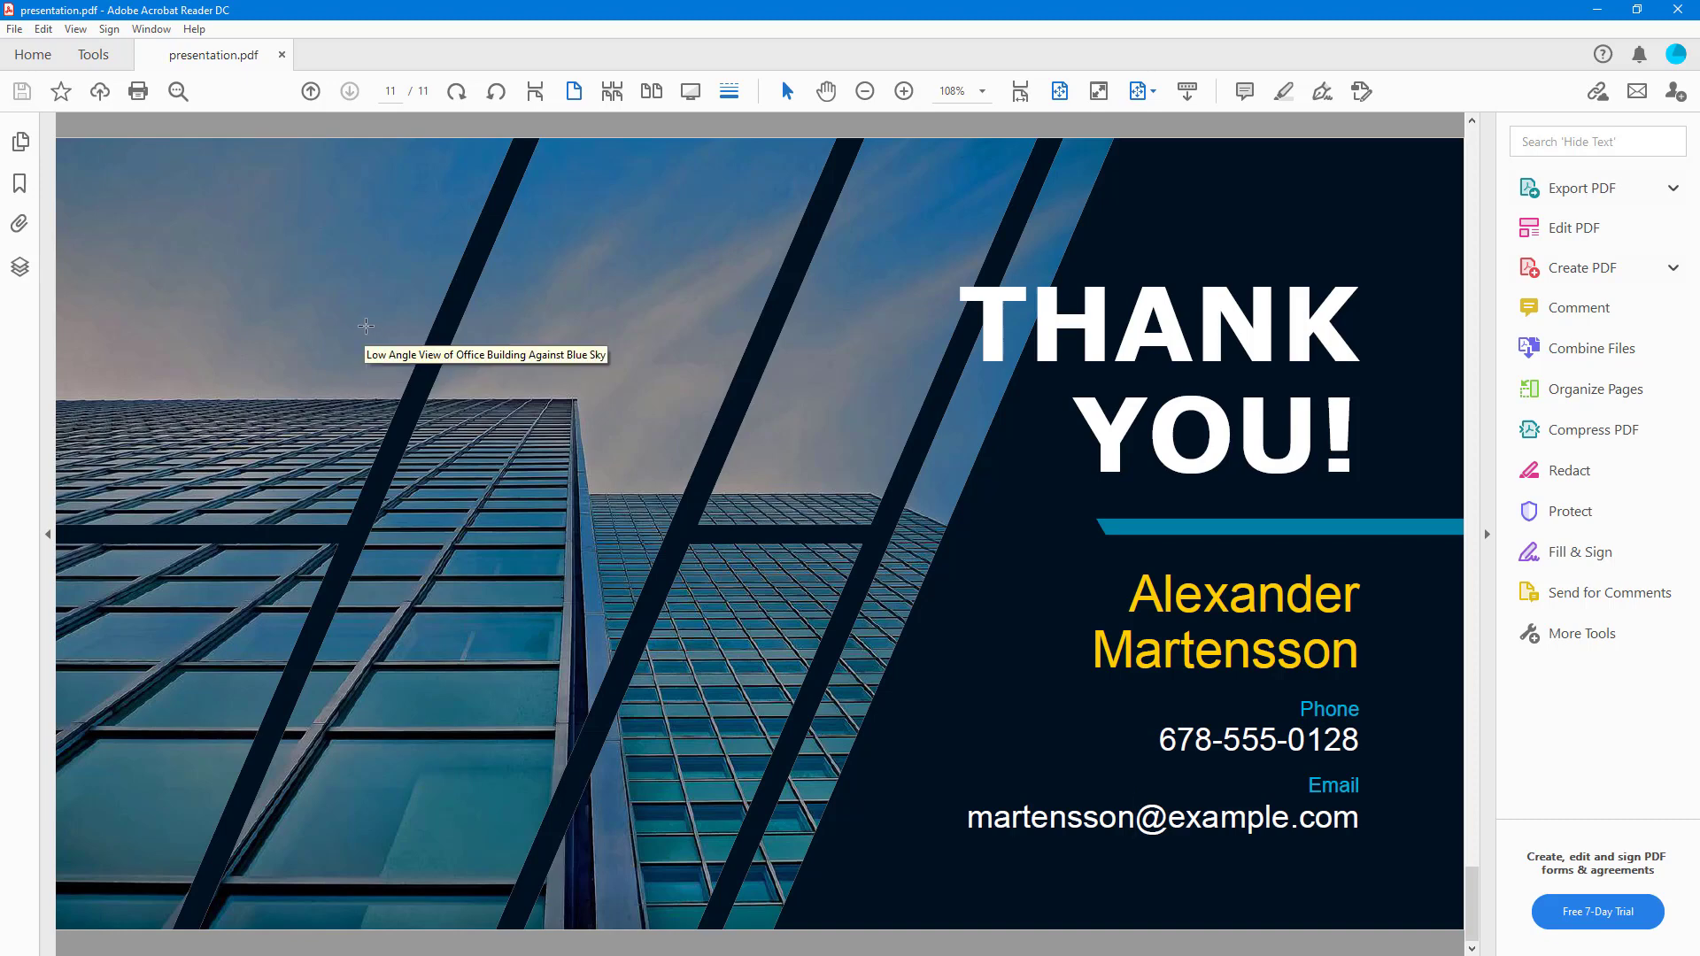